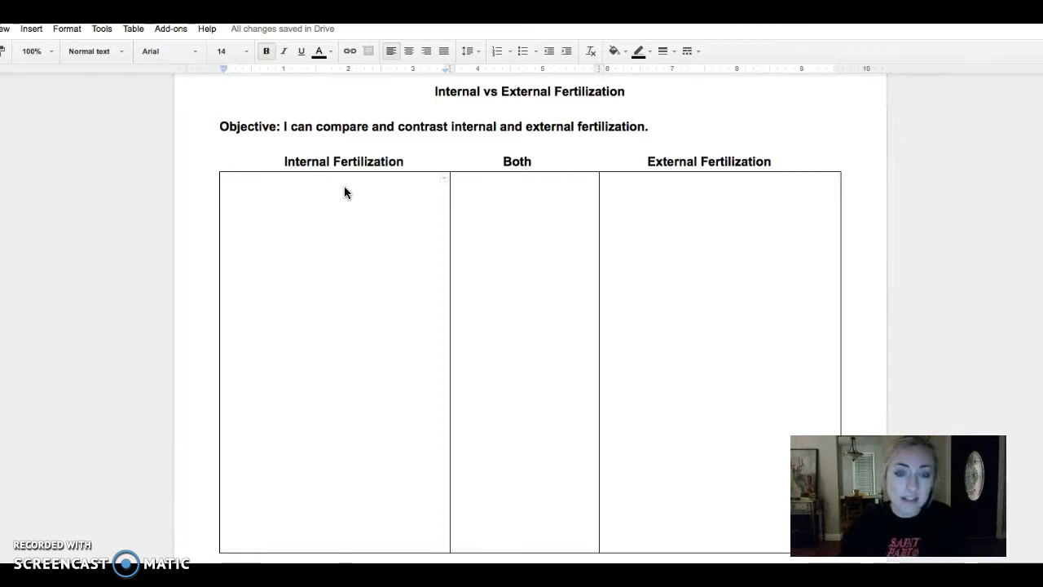
- Enter "Inside the body (sperm and egg are joining inside)" in the Internal Fertilization column
text(Inside the)
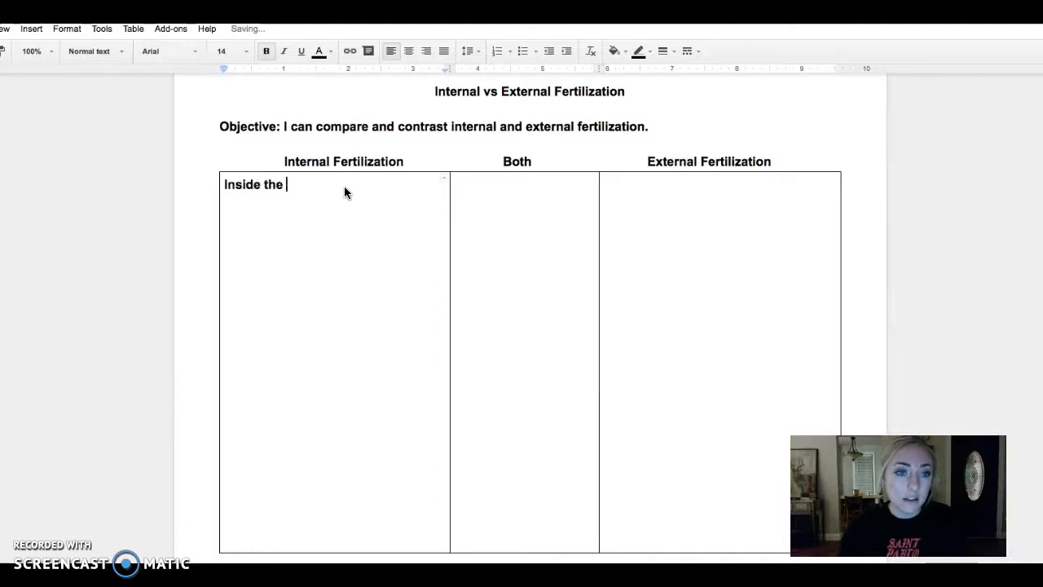
text(body)
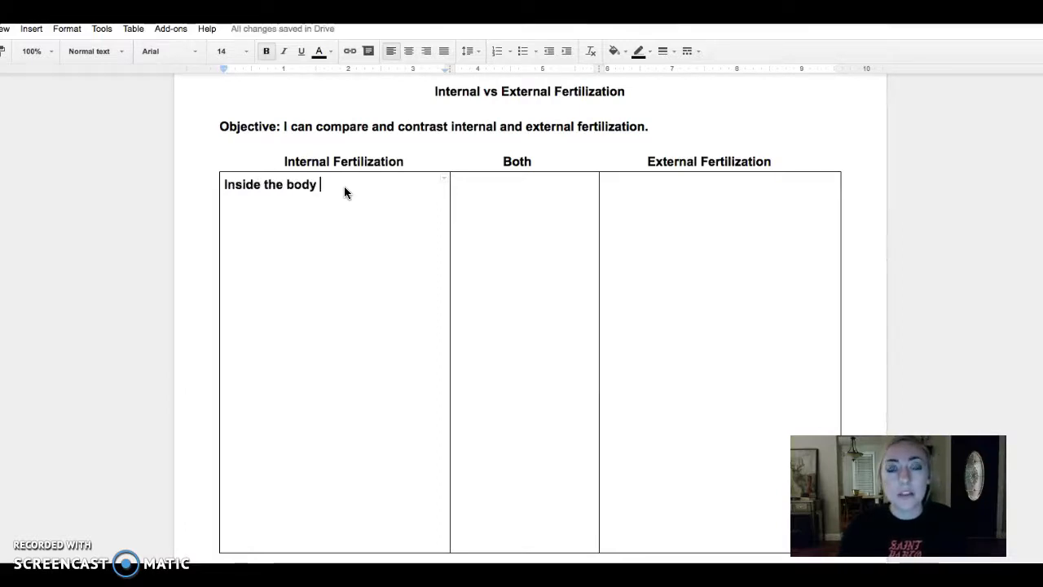
text((sp)
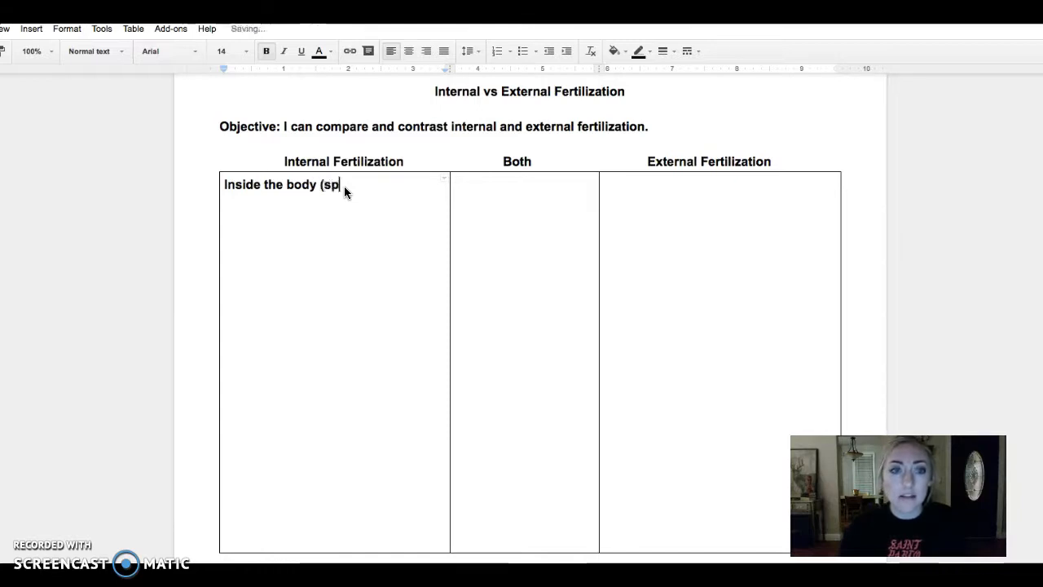
text(erm and egg)
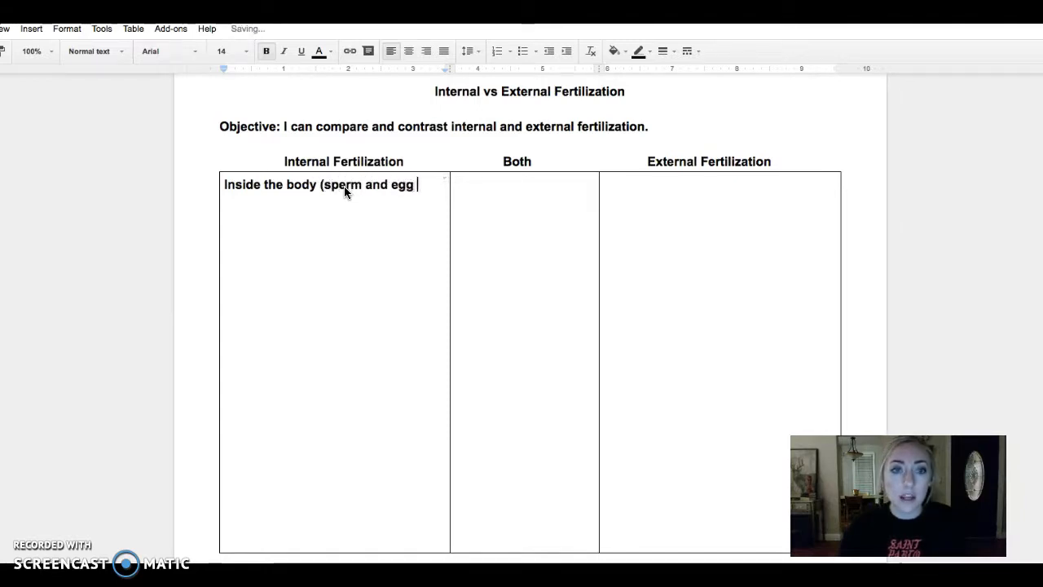
text(are jo)
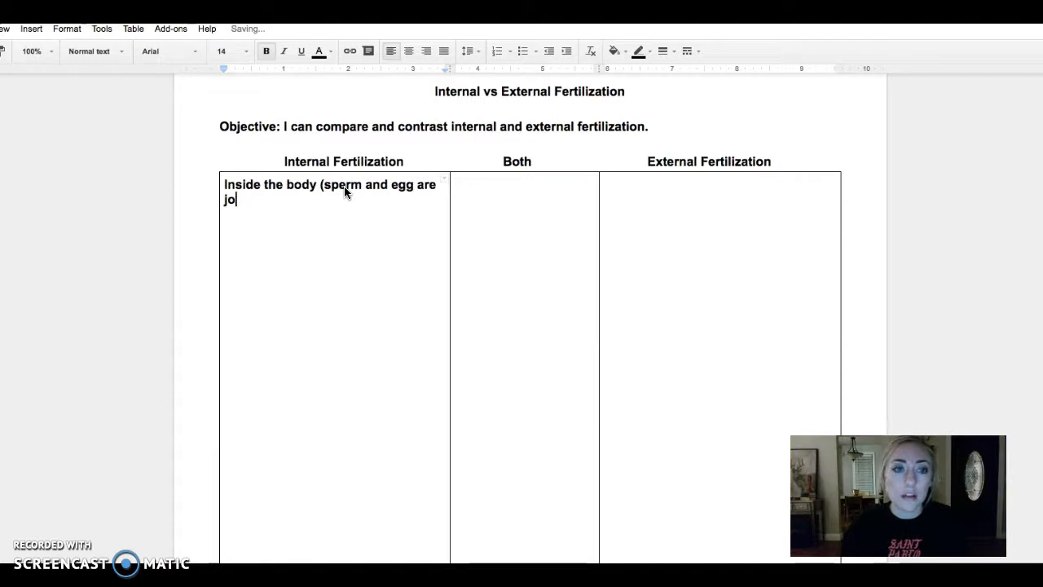
text(ining)
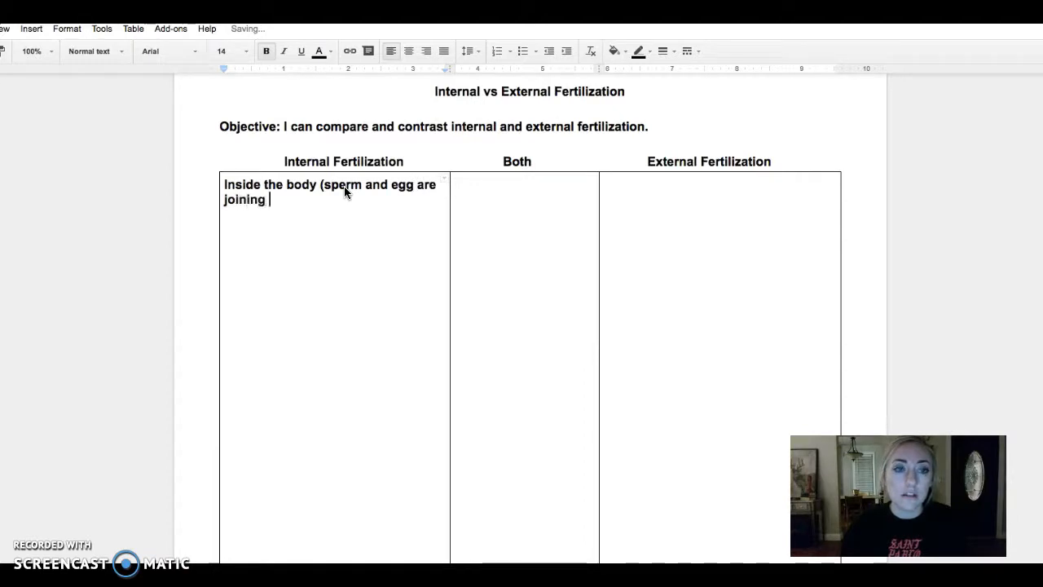
text(inside))
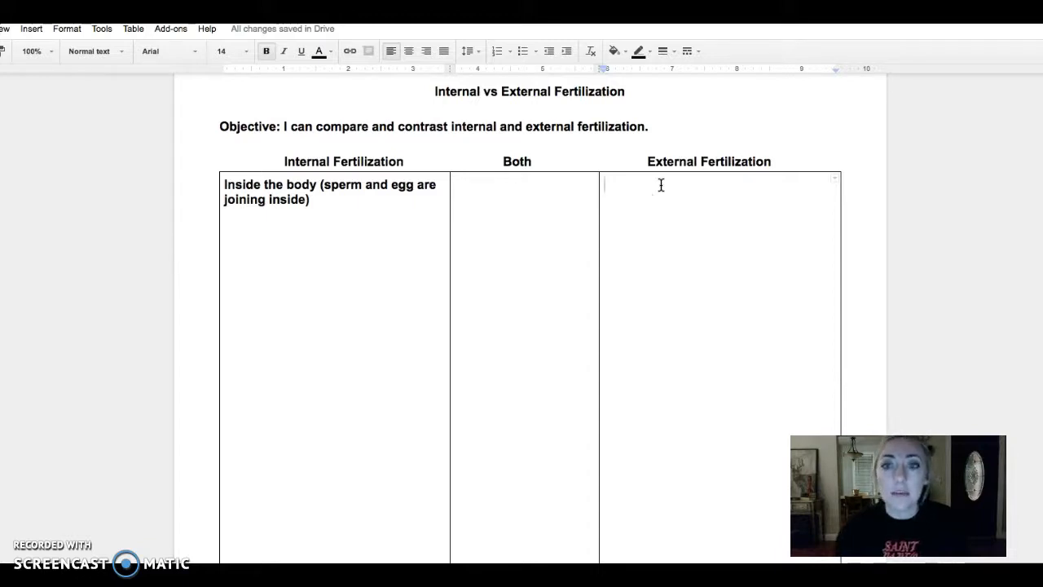
- Enter "Outside of the body (the sperm and egg are joining outside of the body)" in the External column
text(Outside of the body)
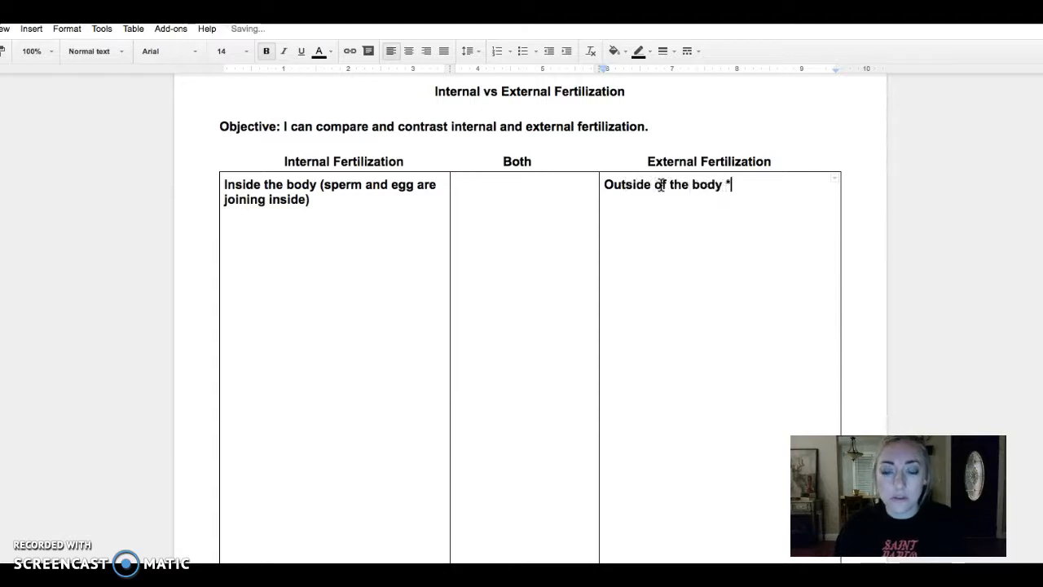
text((the s)
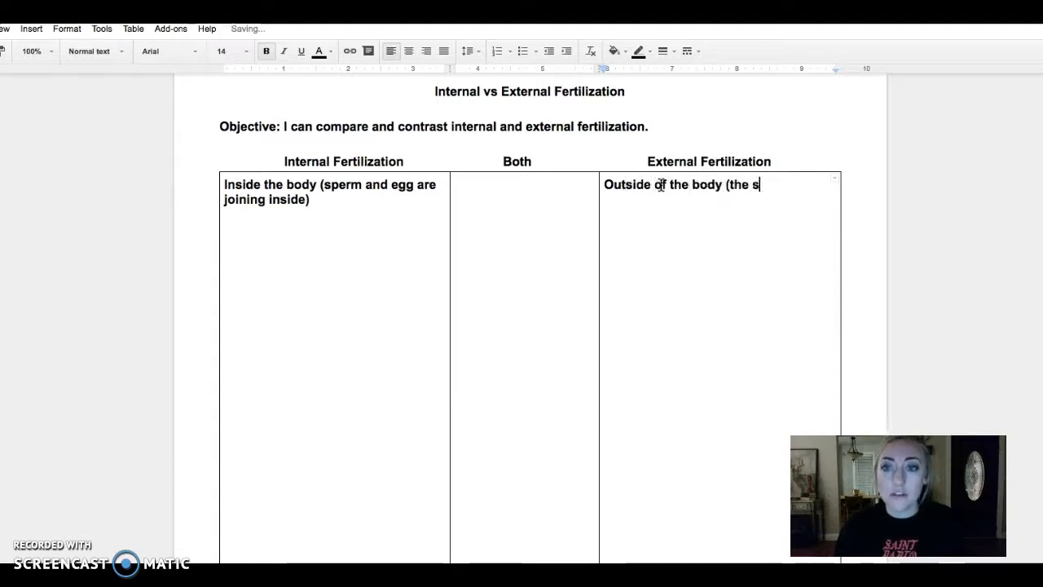
text(perm and egg)
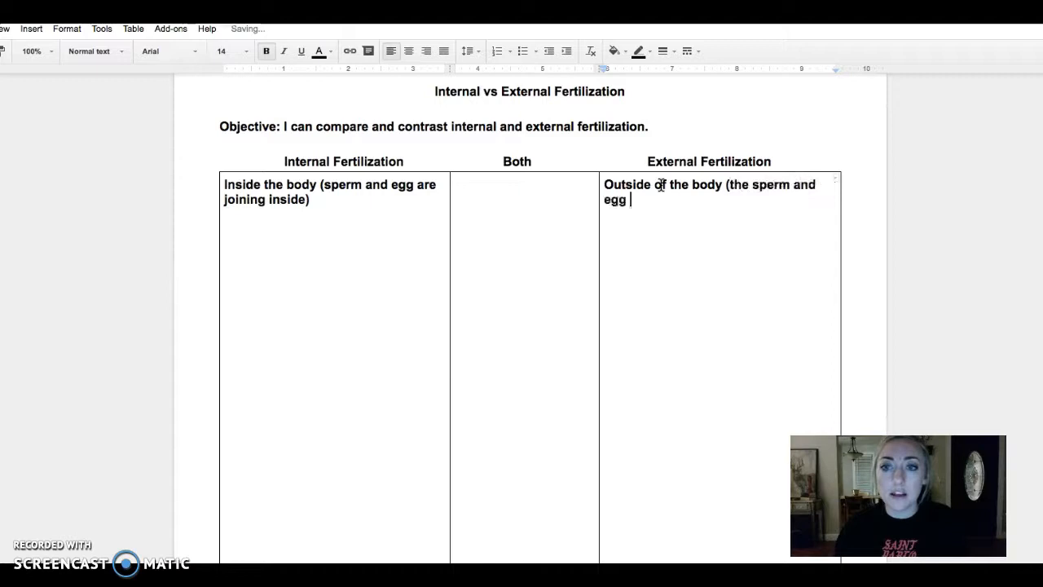
text(are jo)
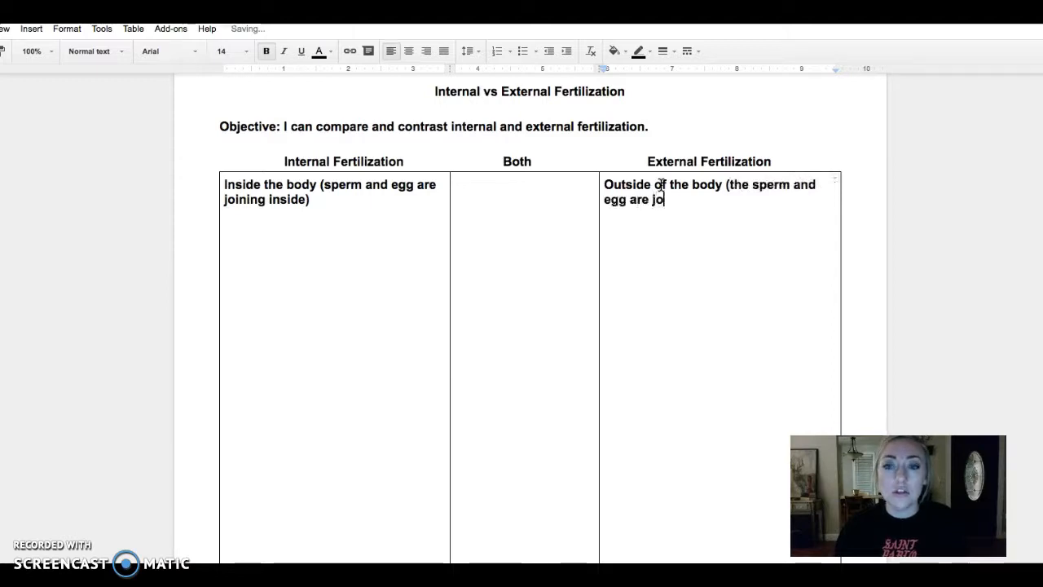
text(ining outside o)
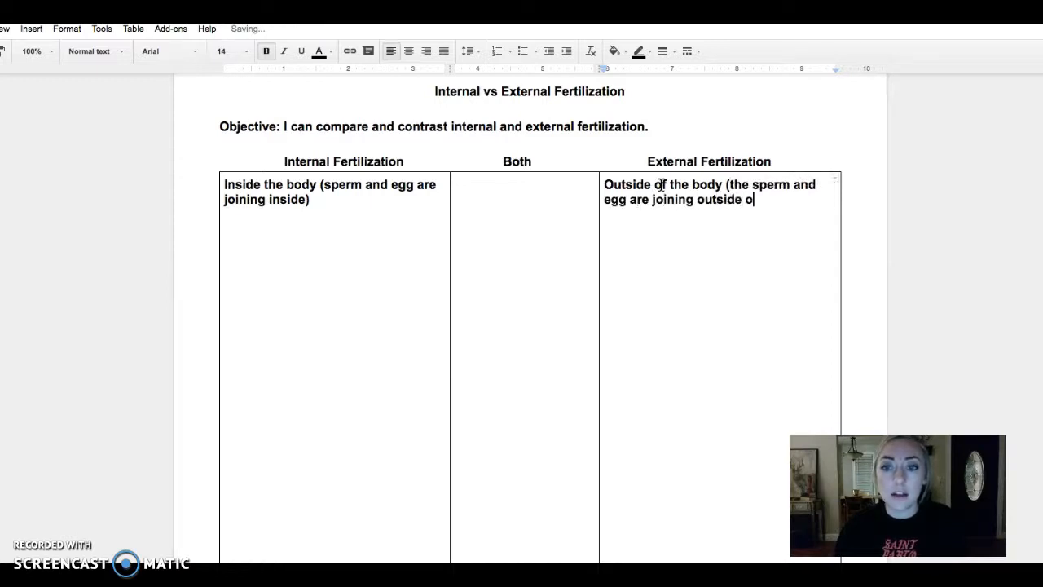
text(f the body)
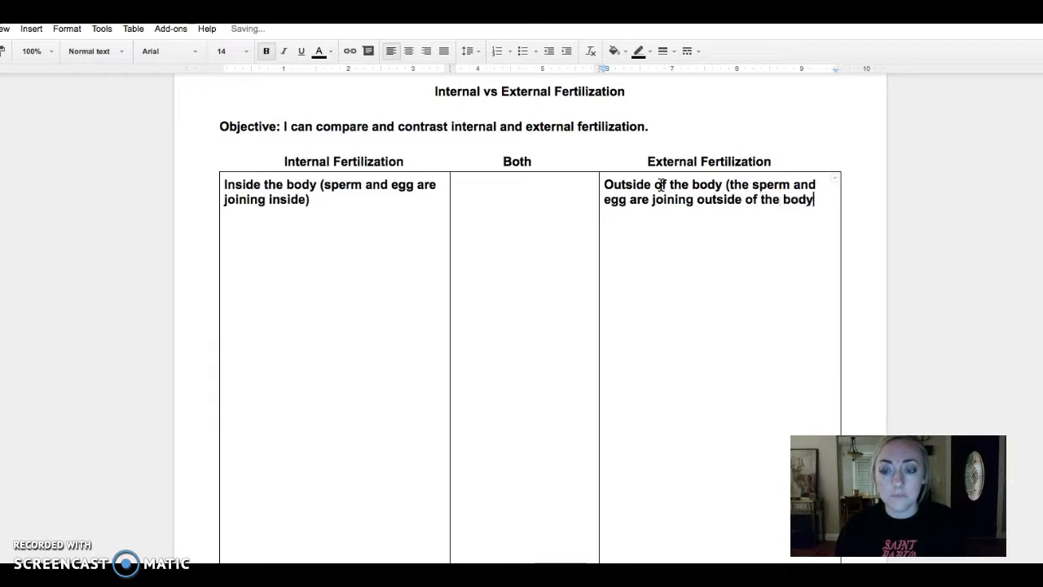
text())
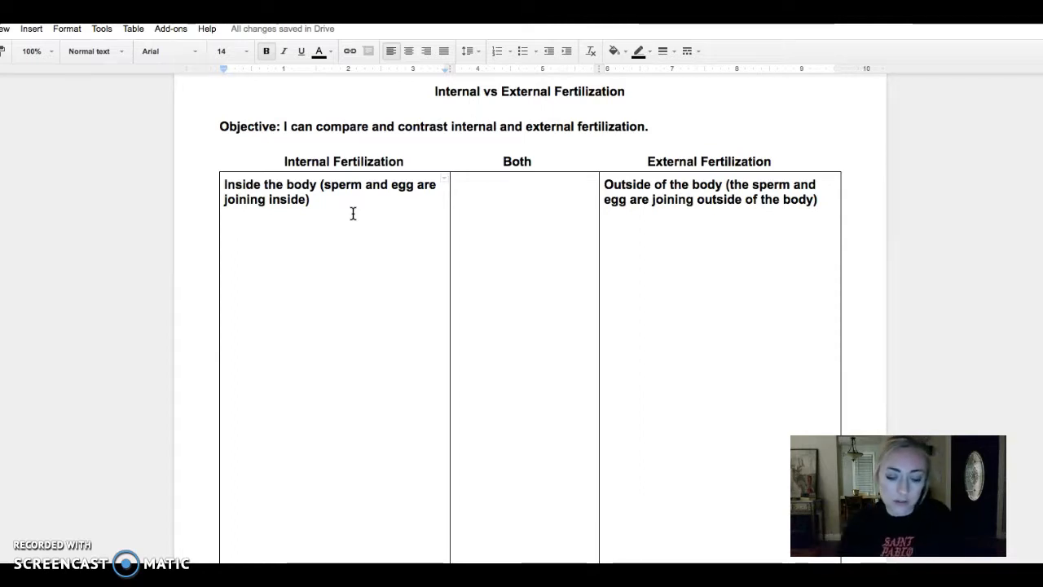
- Add the examples line "Mammals, birds, humans" under the internal fertilization definition
text(Mammal)
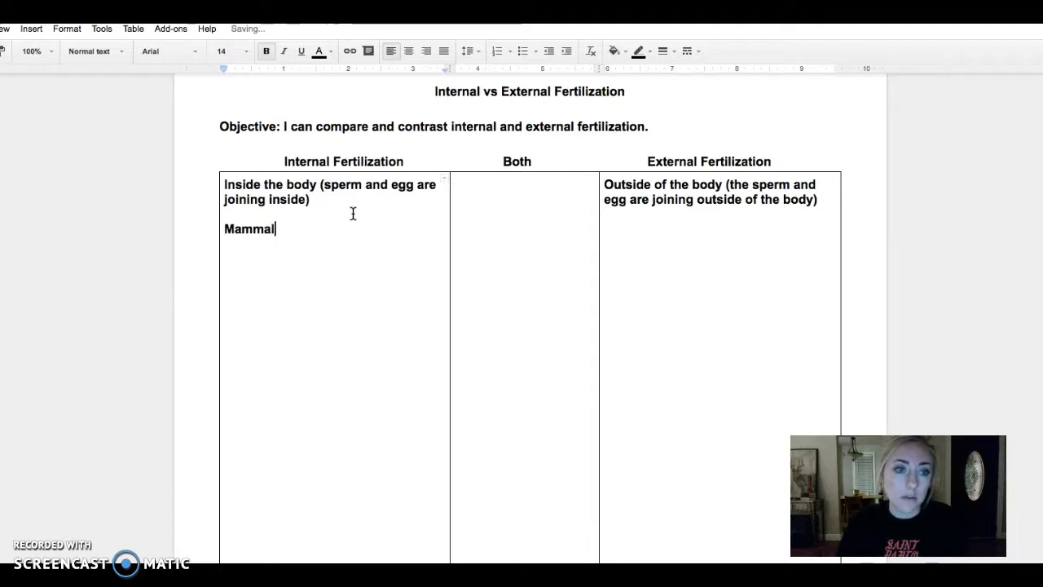
text(s, b)
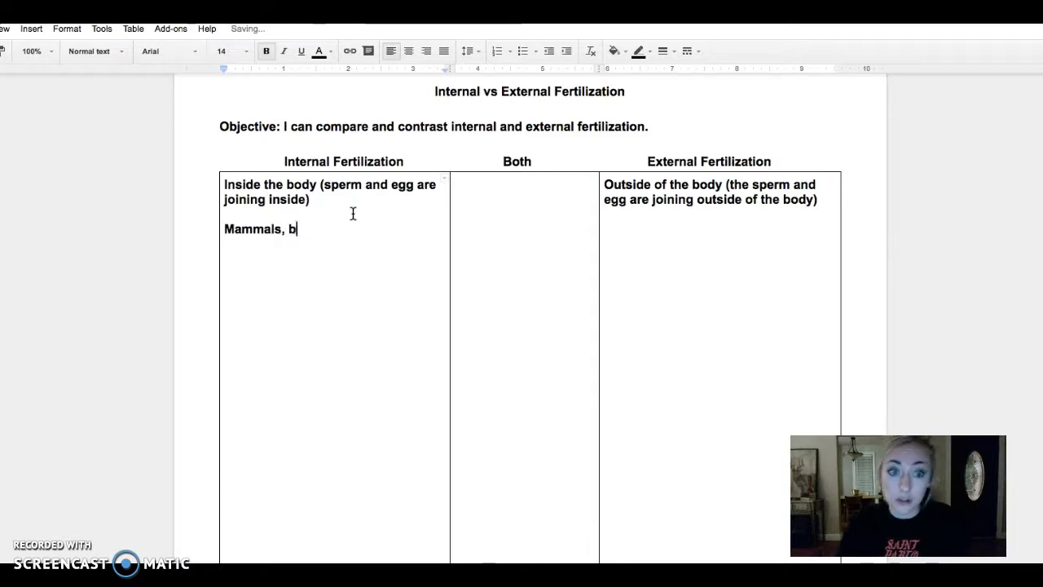
text(irds)
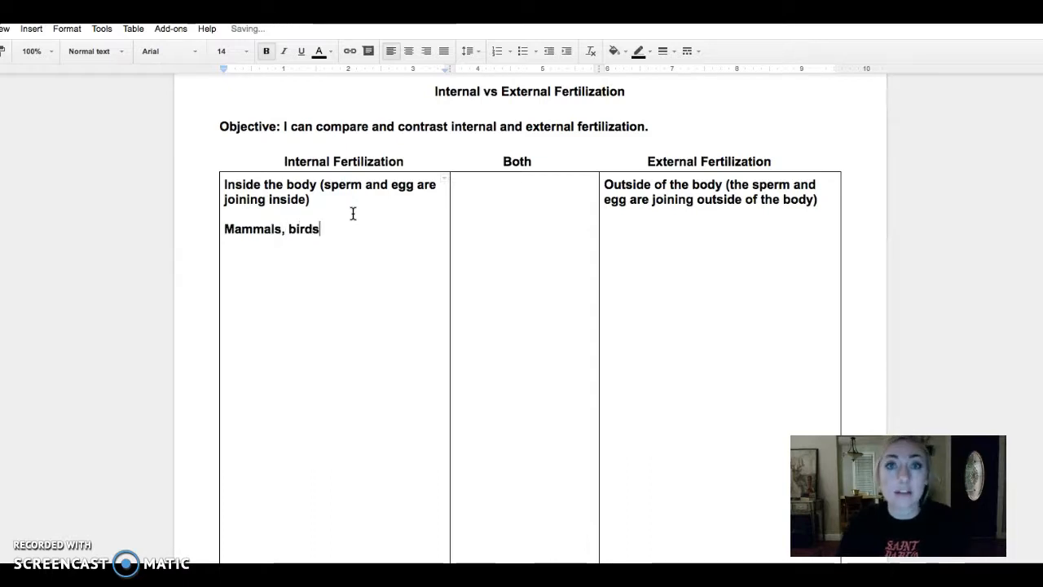
text(,)
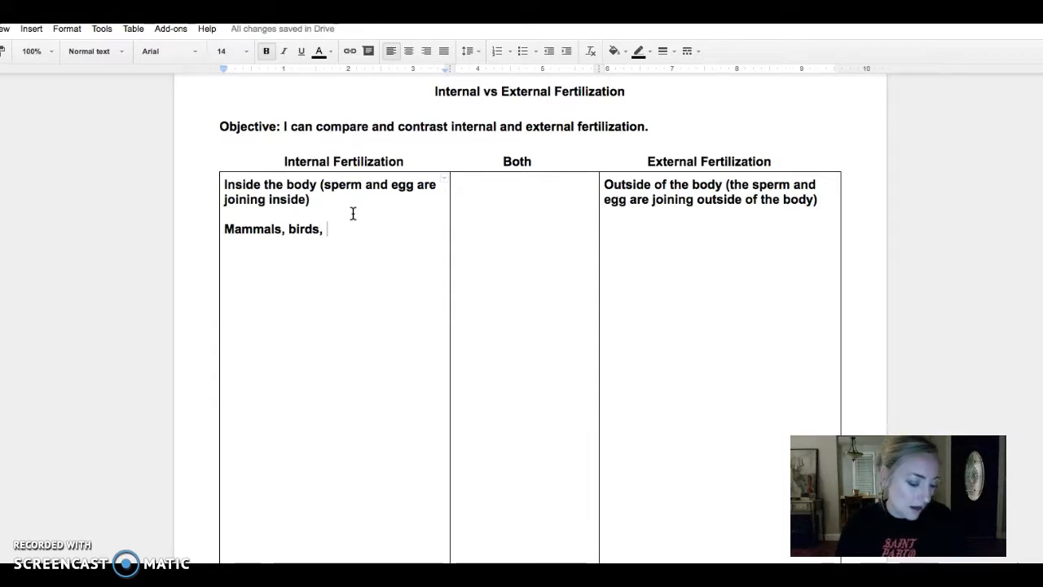
text(humans)
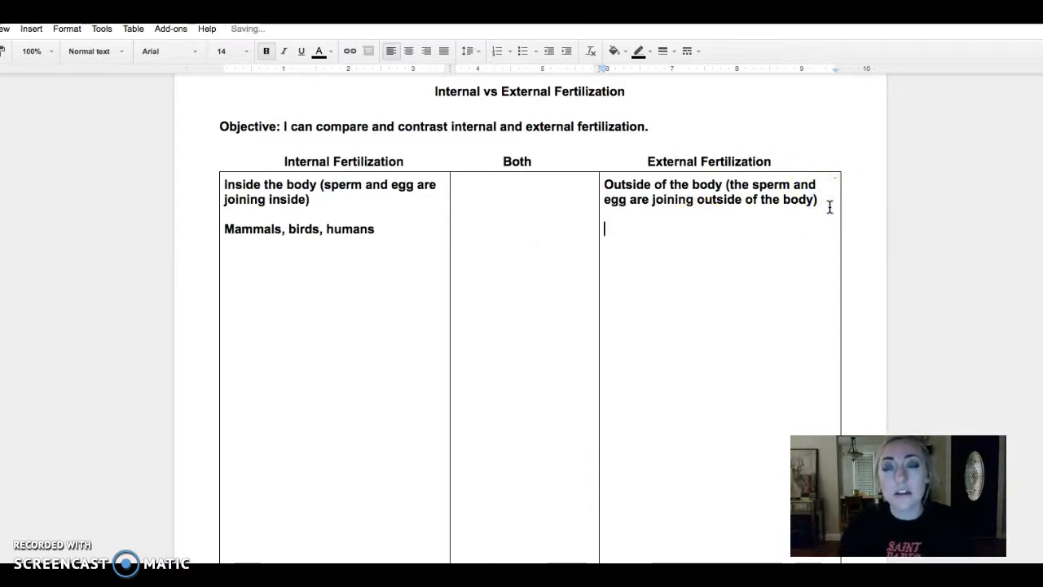
- Add the examples line "Fish, amphibians (frogs/toads)" under the external fertilization definition
text(Fish)
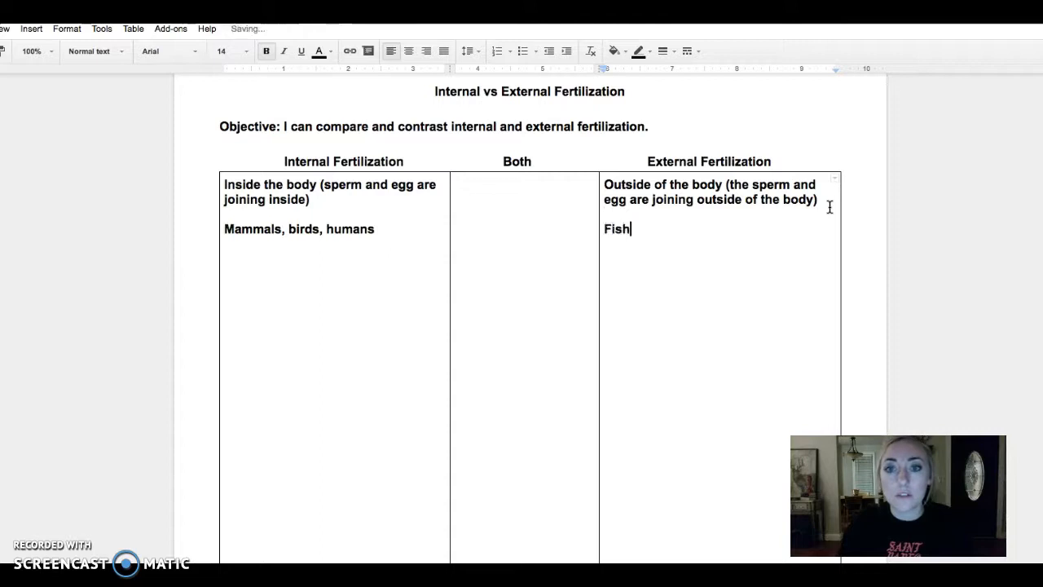
text(, amphi)
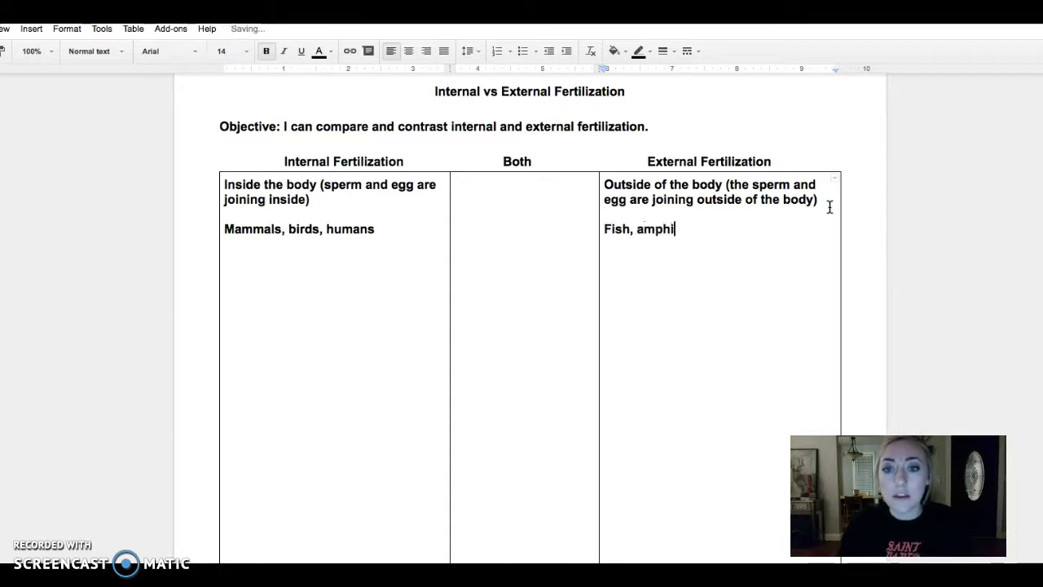
text(bians)
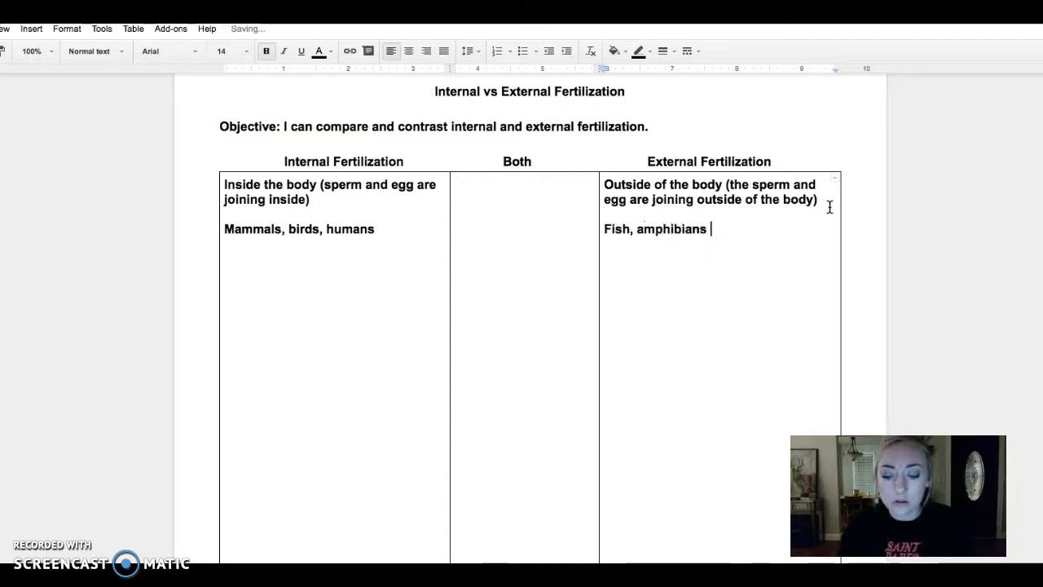
text((fro)
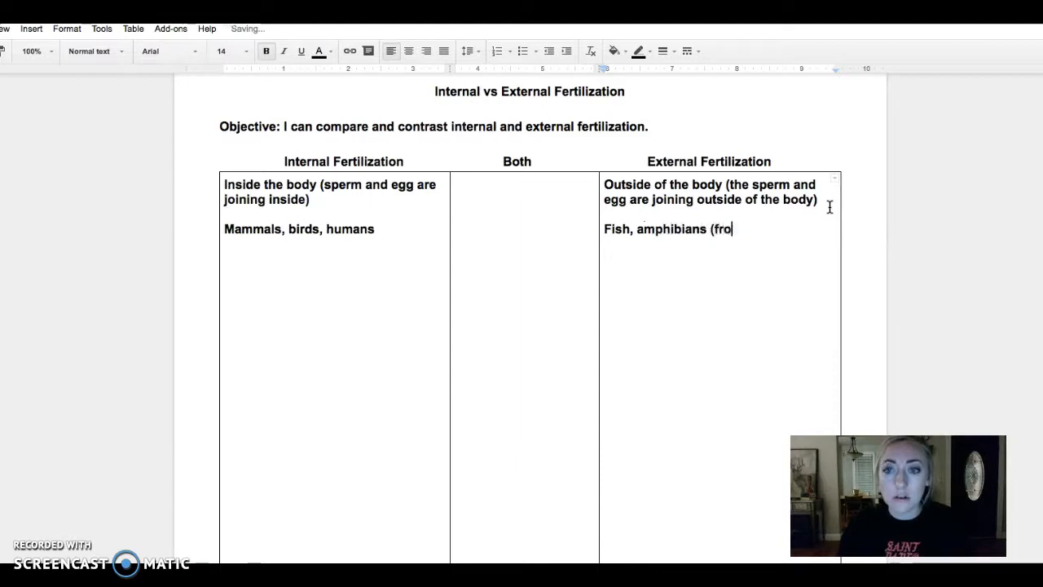
text(gs)
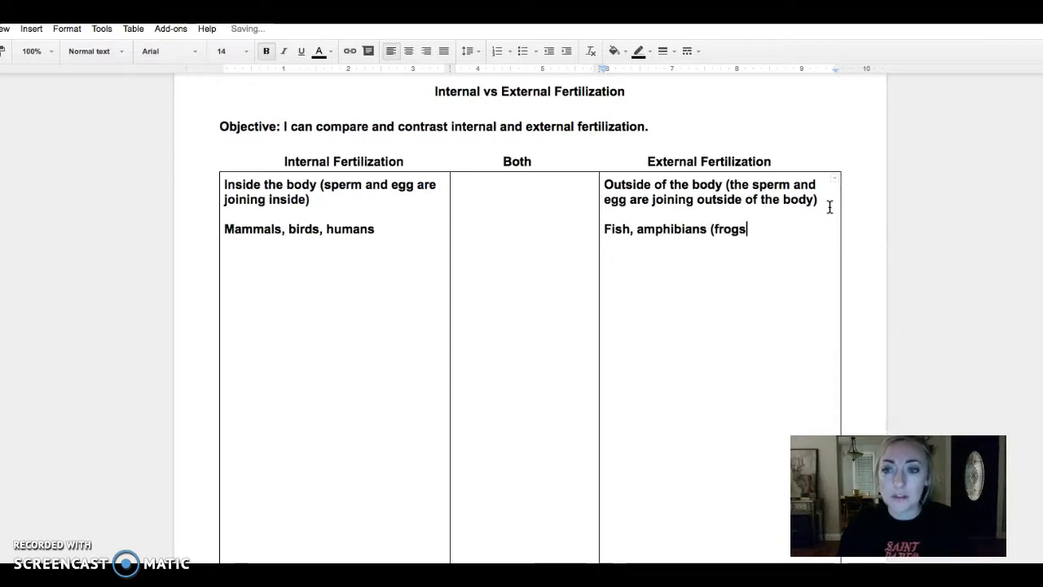
text(/toad)
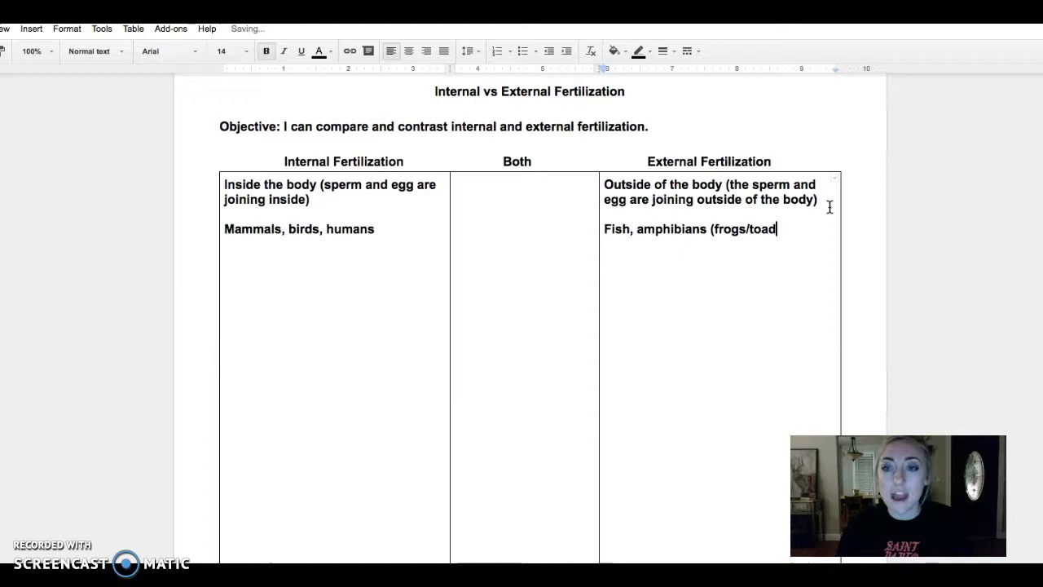
text())
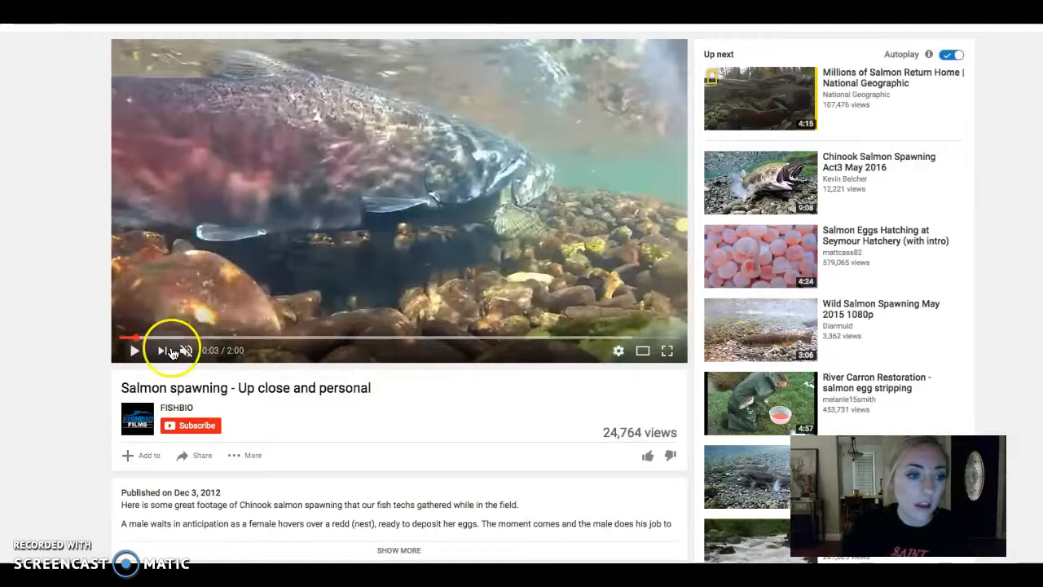
- Start playing the "Salmon spawning - Up close and personal" video on YouTube
click(133, 351)
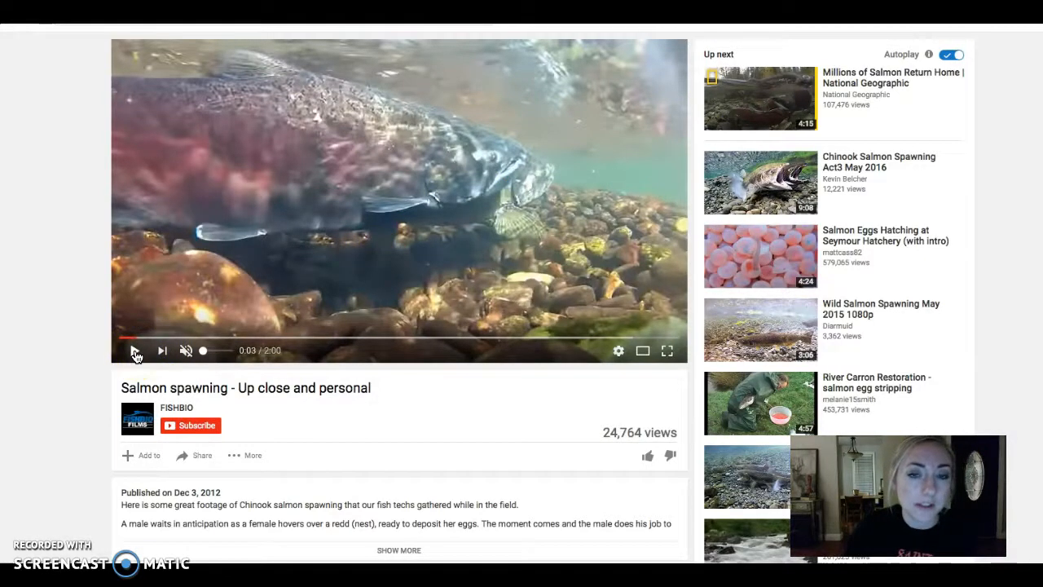
click(136, 351)
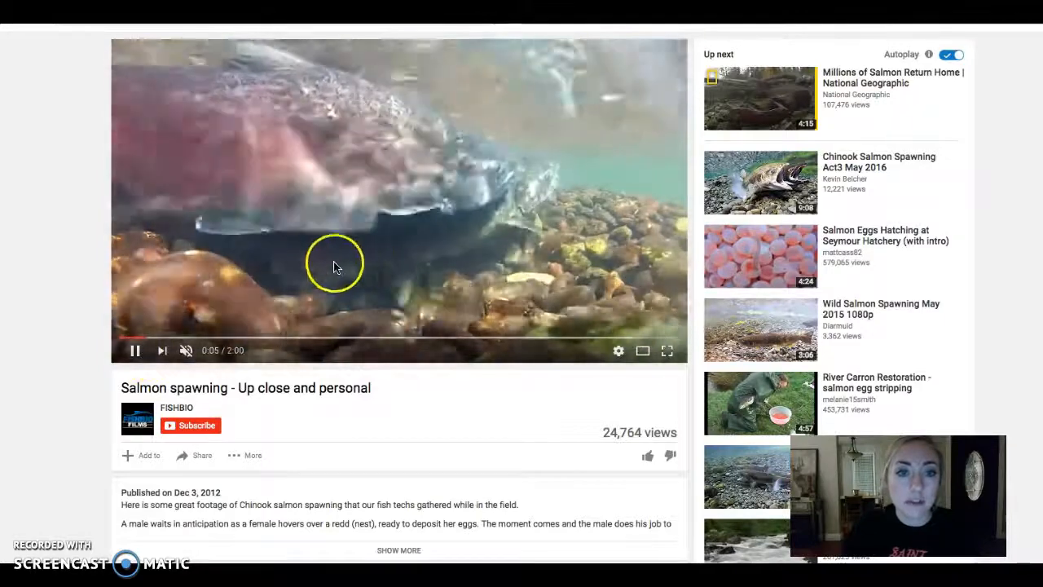
mouse_move(308, 276)
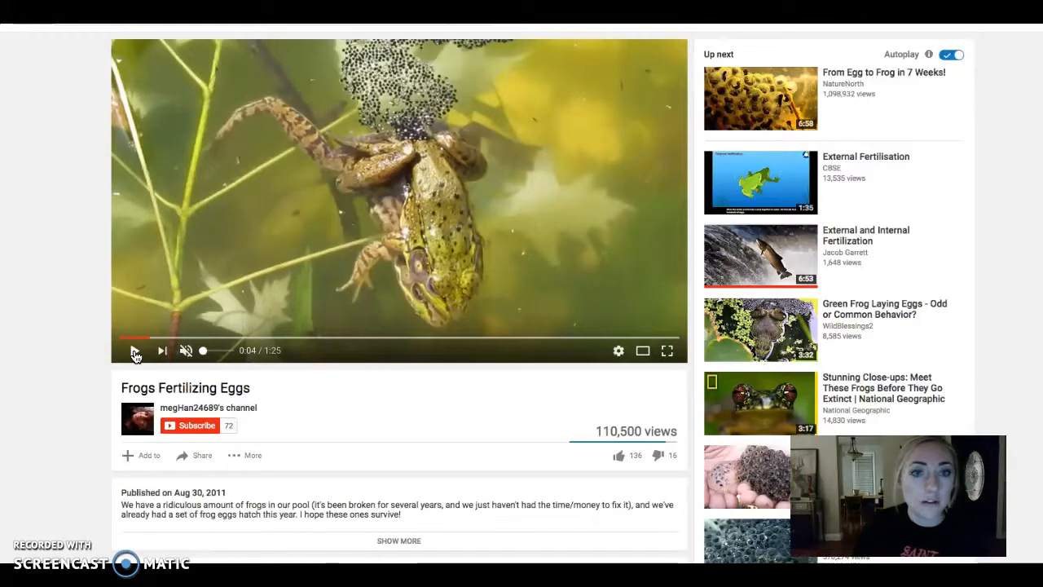
click(135, 350)
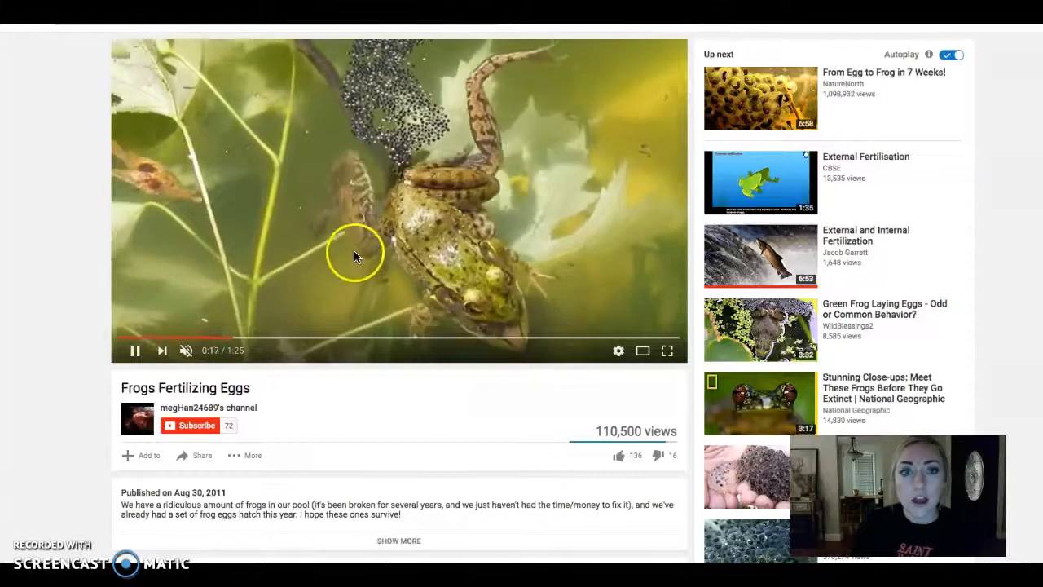
mouse_move(314, 199)
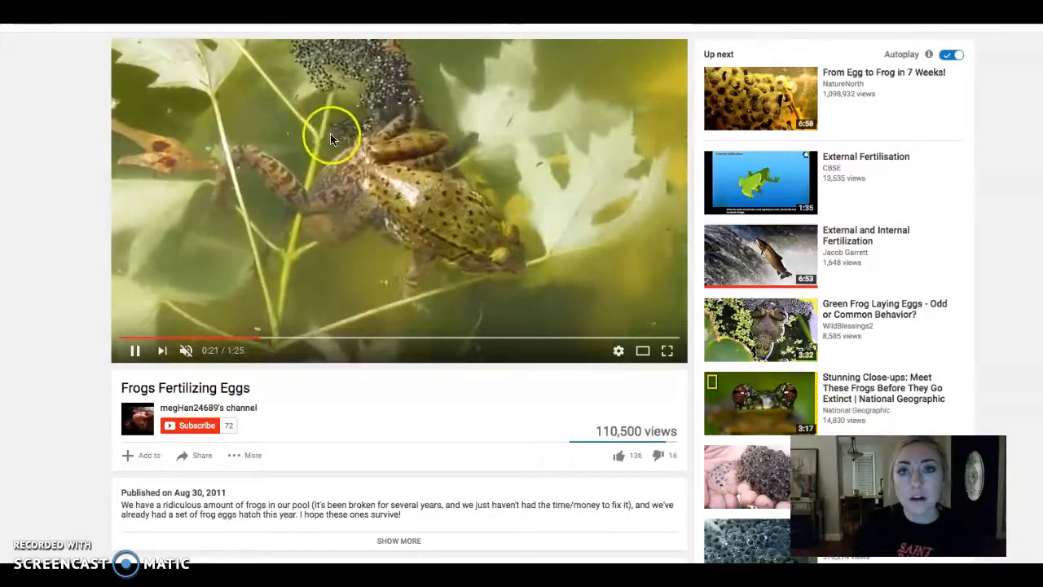
mouse_move(251, 292)
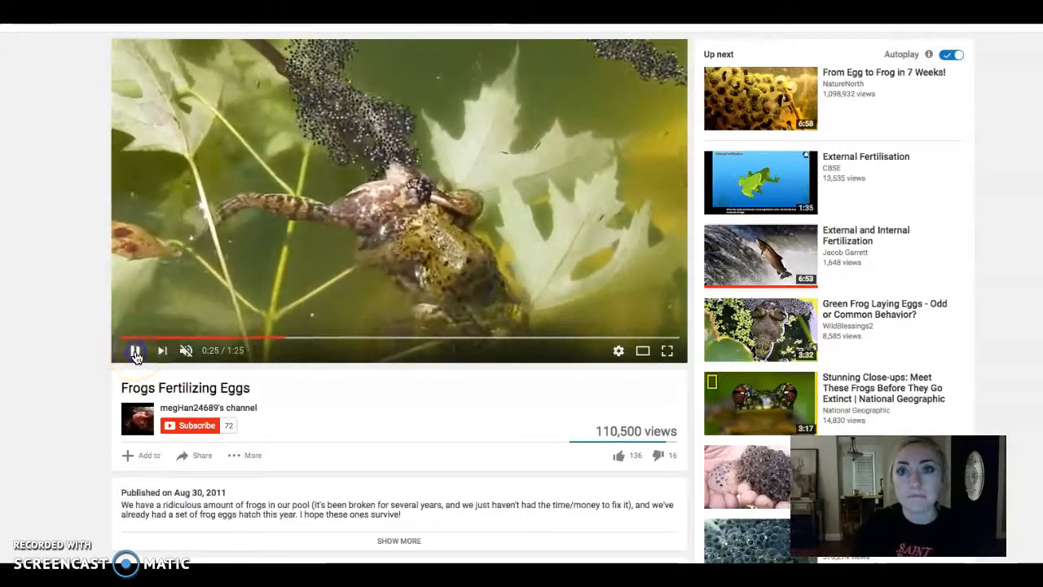
click(134, 350)
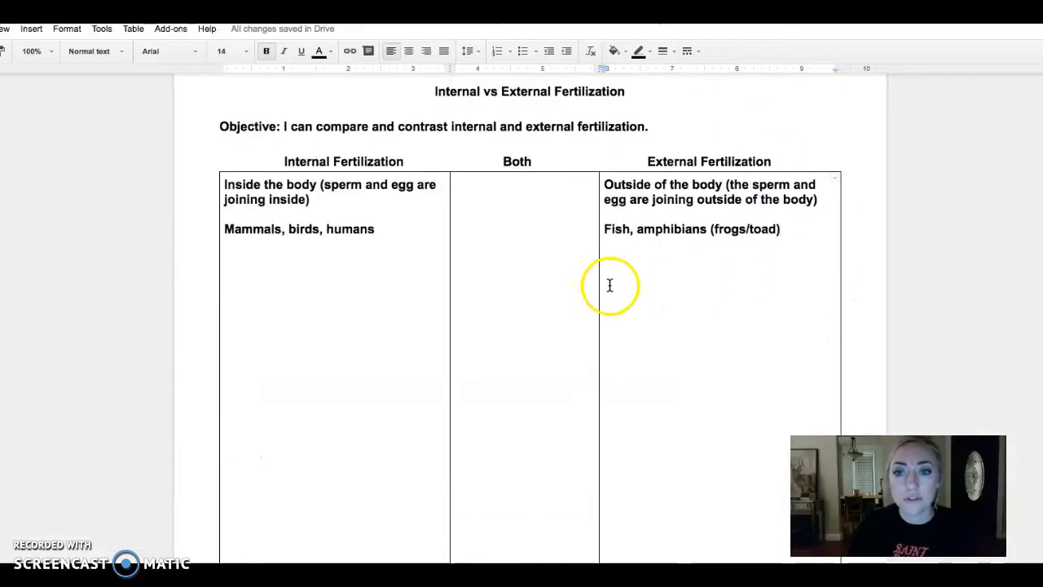
mouse_move(389, 232)
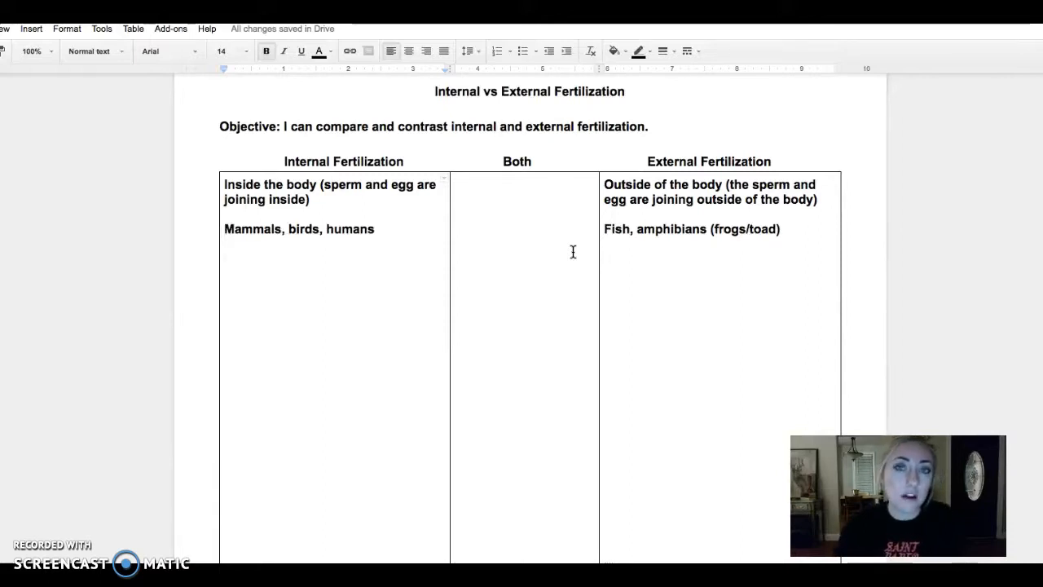
- Add "More accurate" and "More protection" to Internal and "Less accurate" to External
text(M)
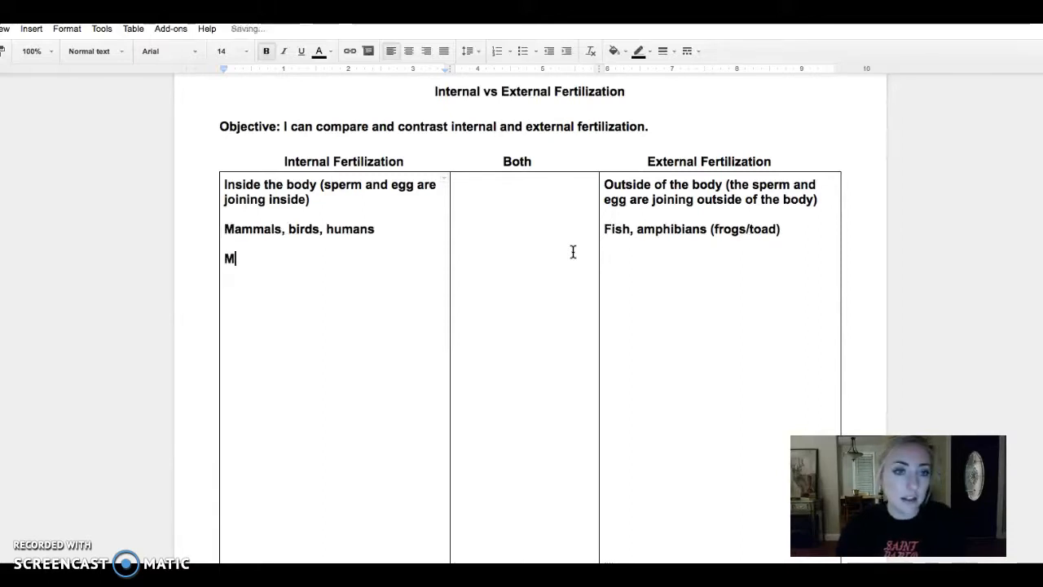
text(ore accurate)
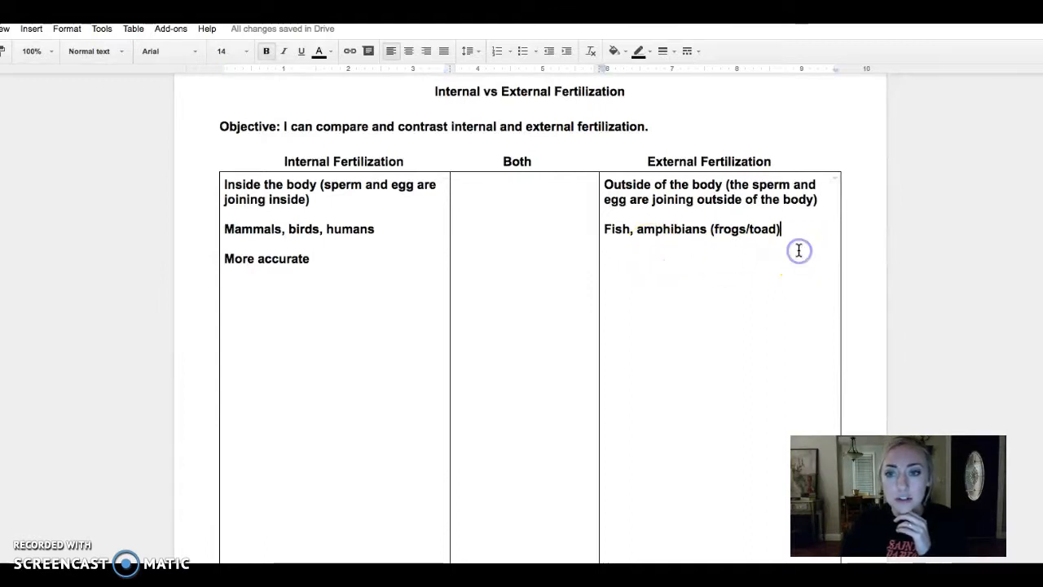
text(Less accurate)
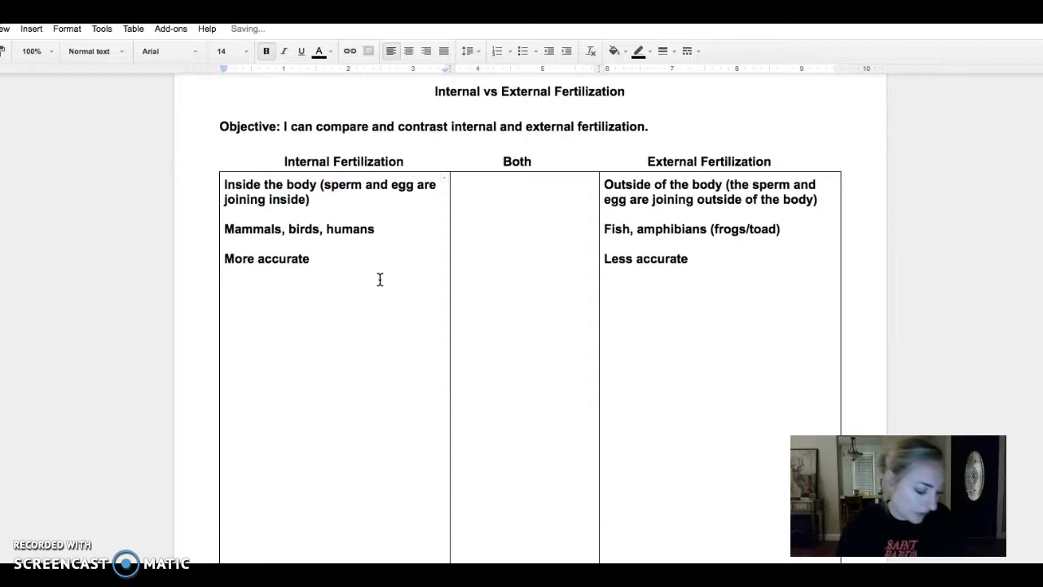
text(More protection)
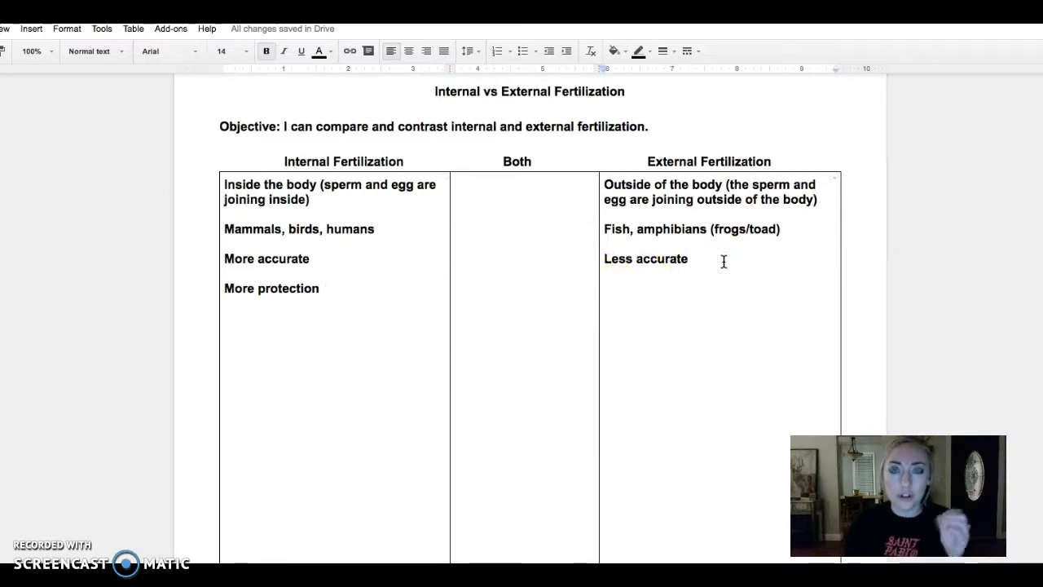
- Add "Less protection" under External and "More likely the offspring will survive" under Internal
key(enter)
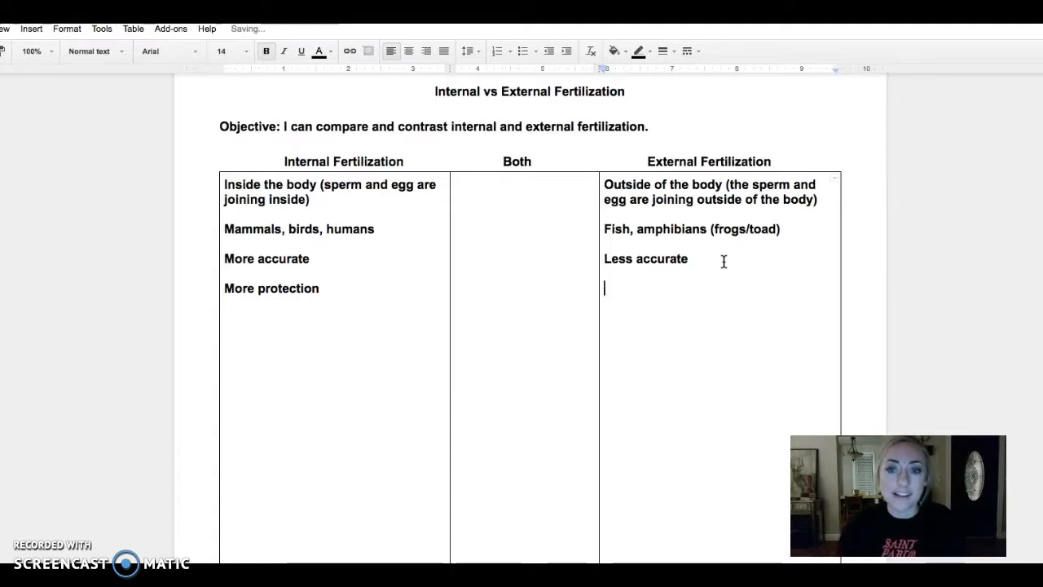
text(Less protection)
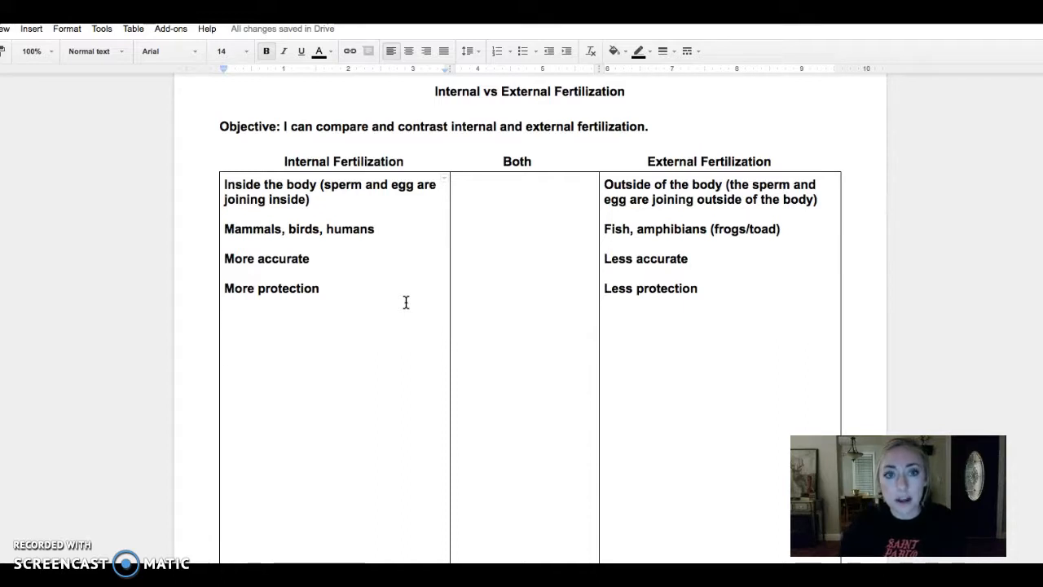
text(More likely the)
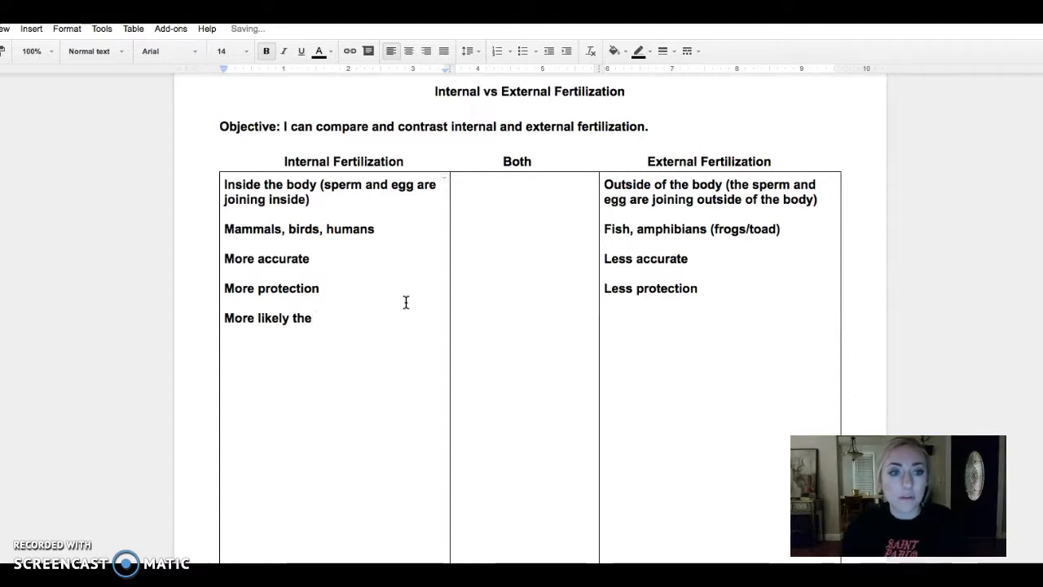
text(offspring)
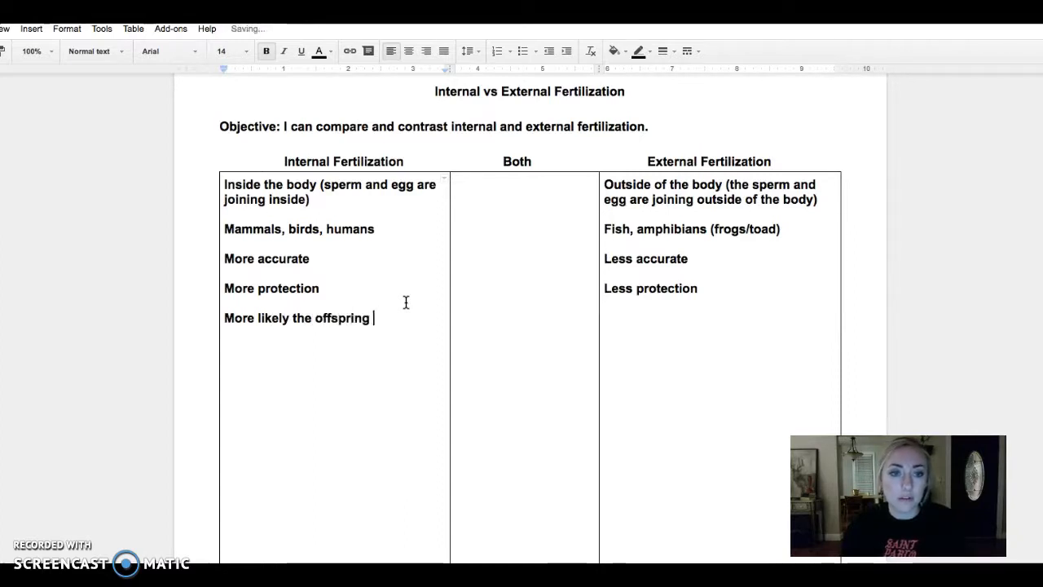
text(will survive)
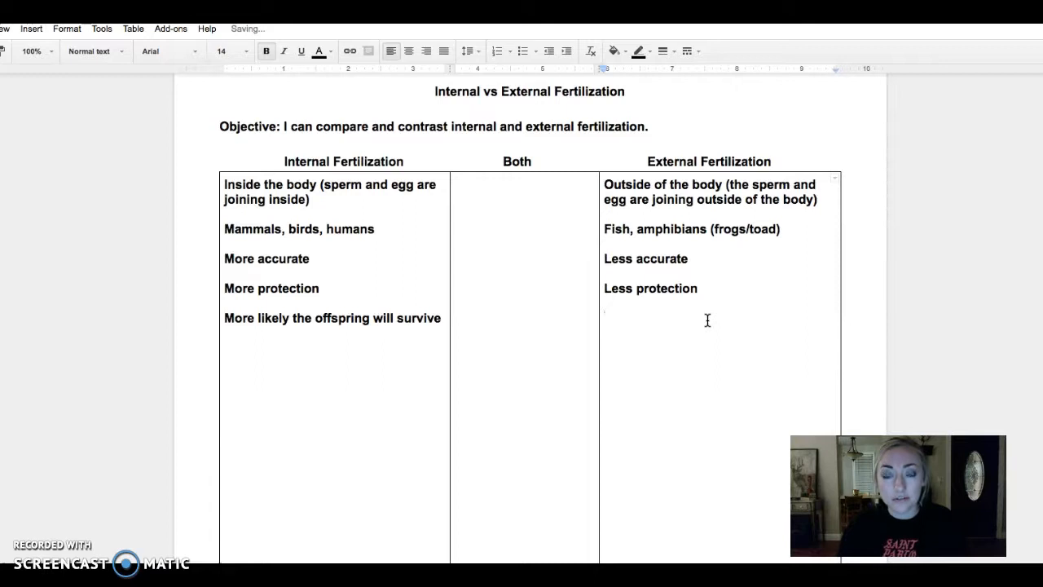
- Add "Less likely for the offspring to survive" under External Fertilization
text(Less likely for the o)
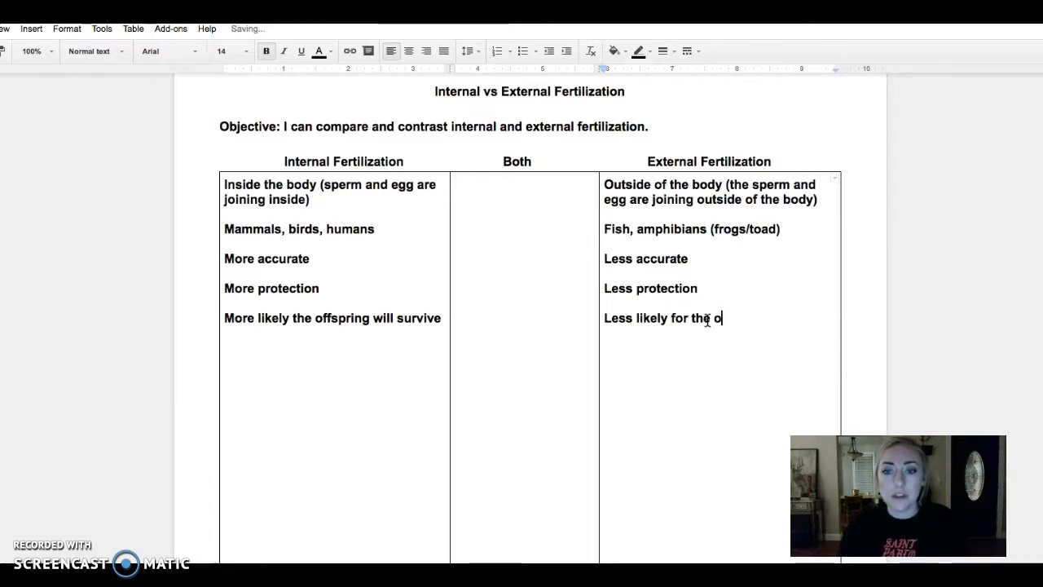
text(ffspring to sur)
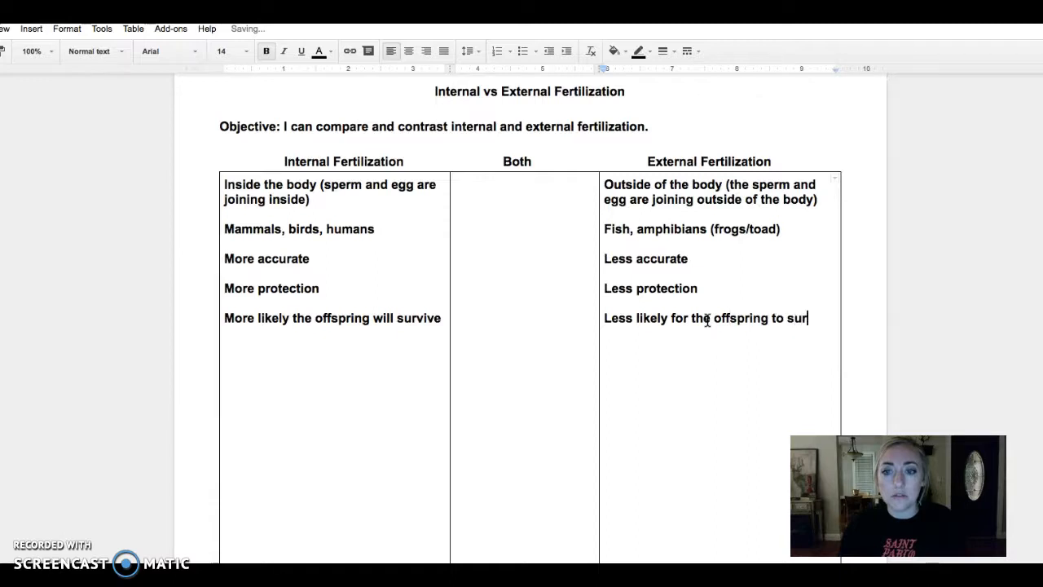
text(vive)
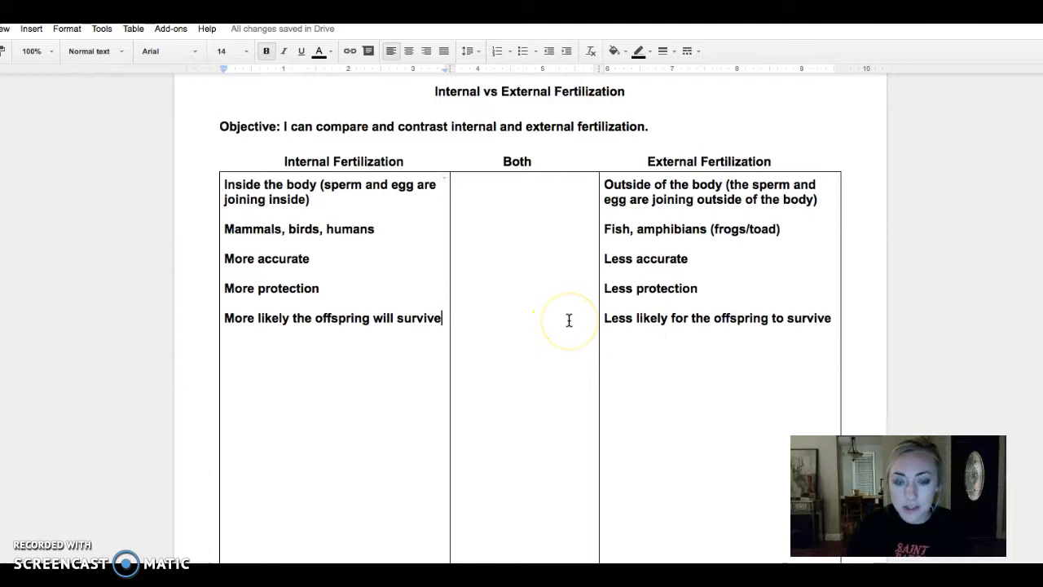
key(enter)
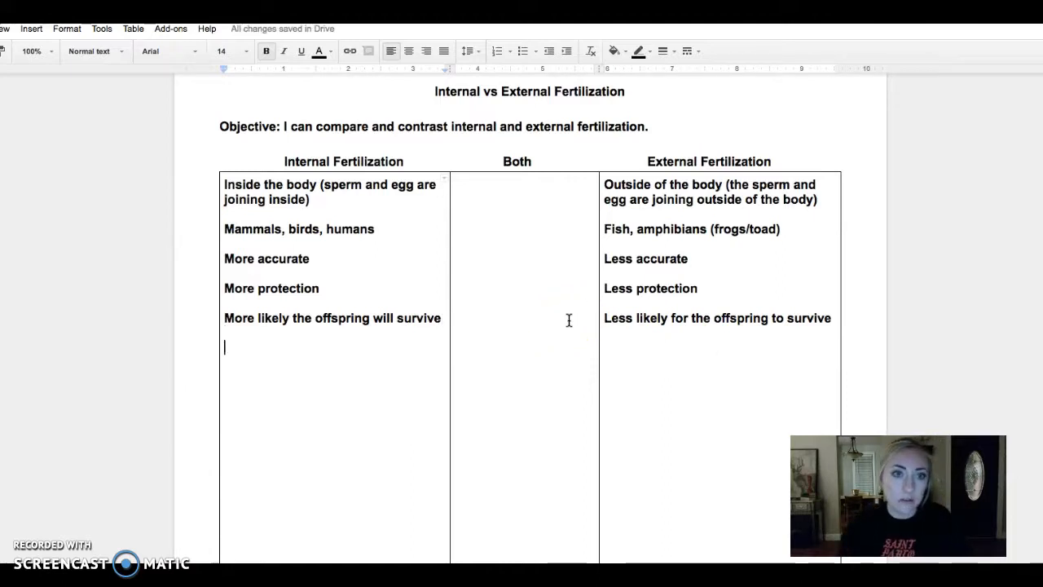
- Add "Less offspring produced" to Internal and "More offspring produced" to External
text(Less offspring produced)
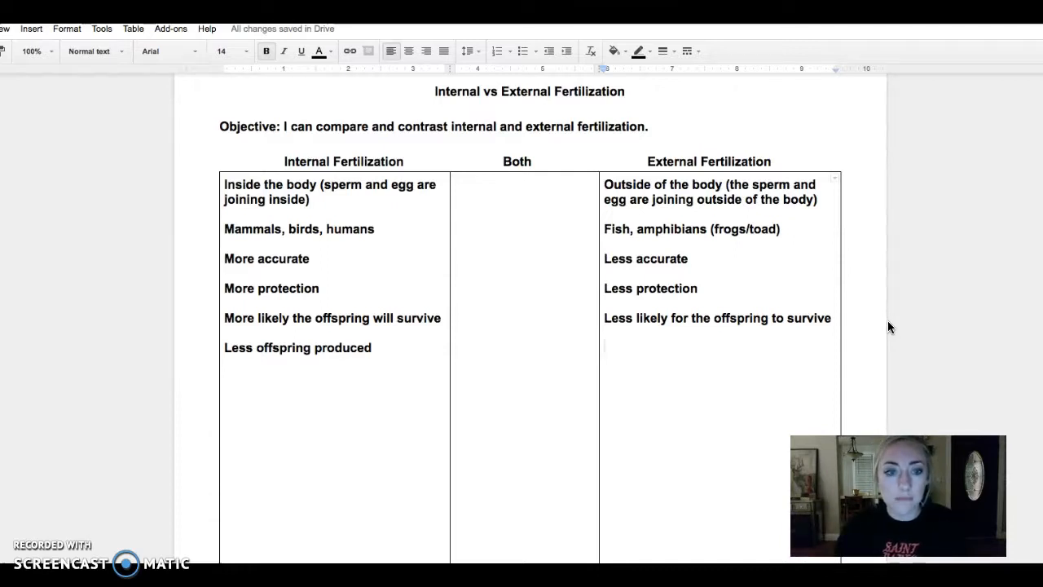
text(More)
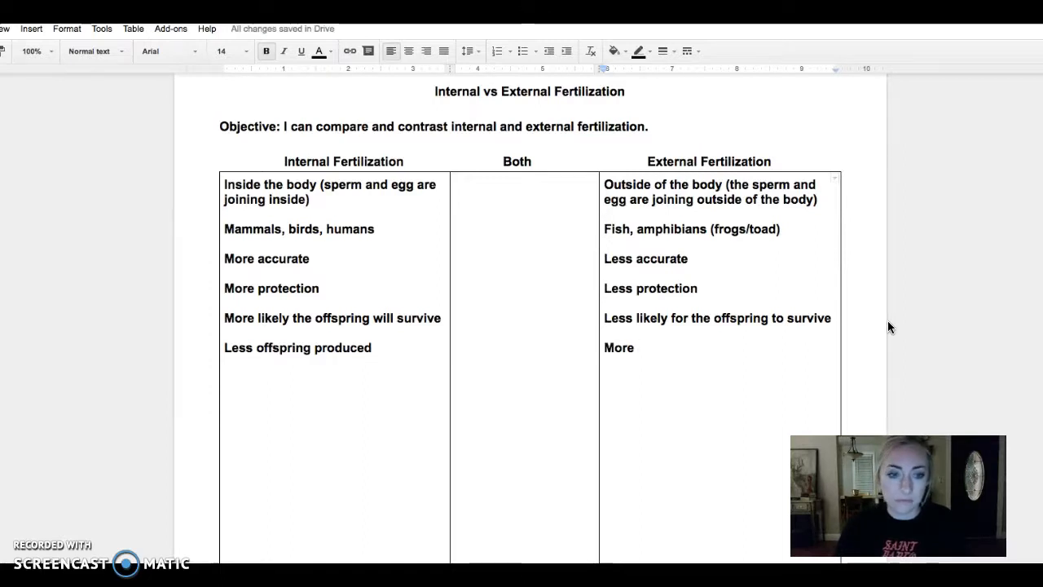
text(of)
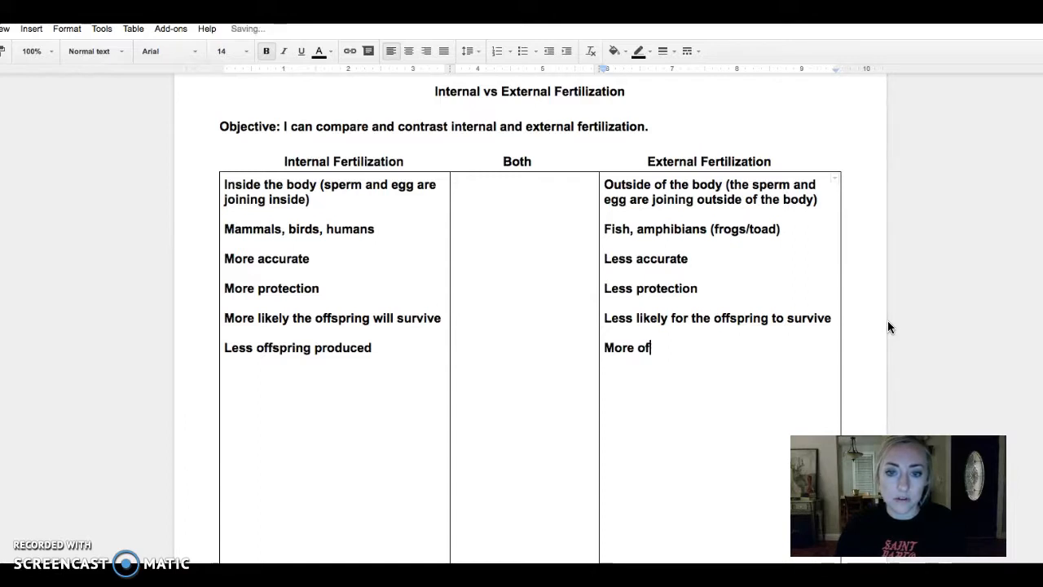
text(fspring prod)
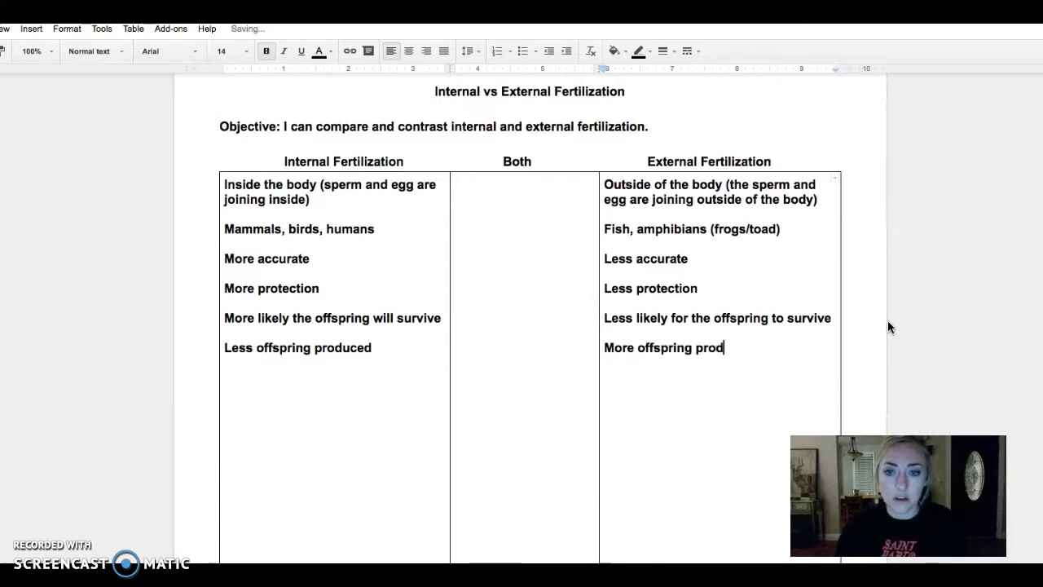
text(uced)
click(525, 367)
text(Methods of)
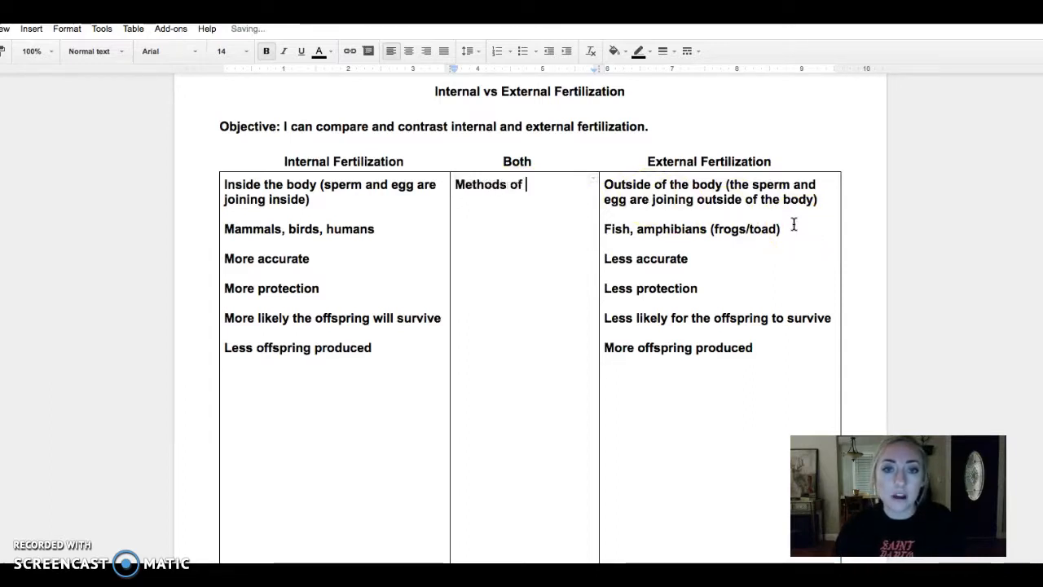
- Finish the Both column's first trait as "Methods of SEXUAL reproduction"
text(SEXUAL)
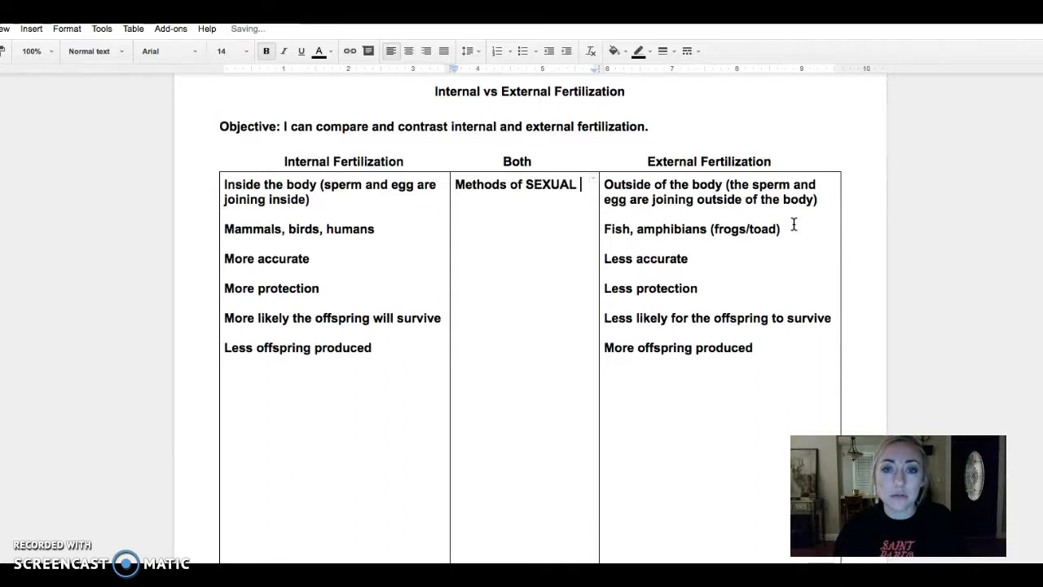
text(rerp)
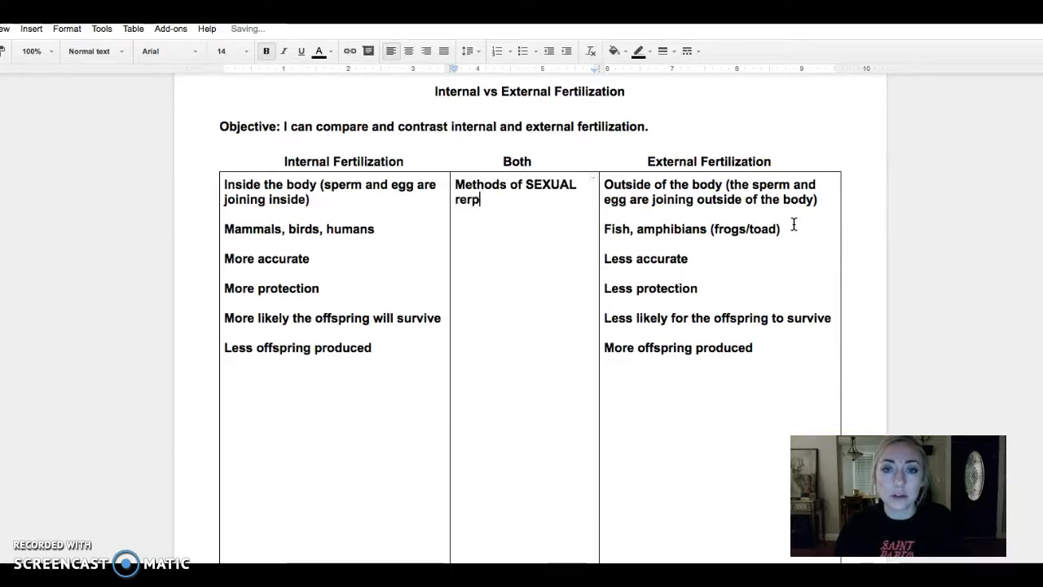
text(reproduction)
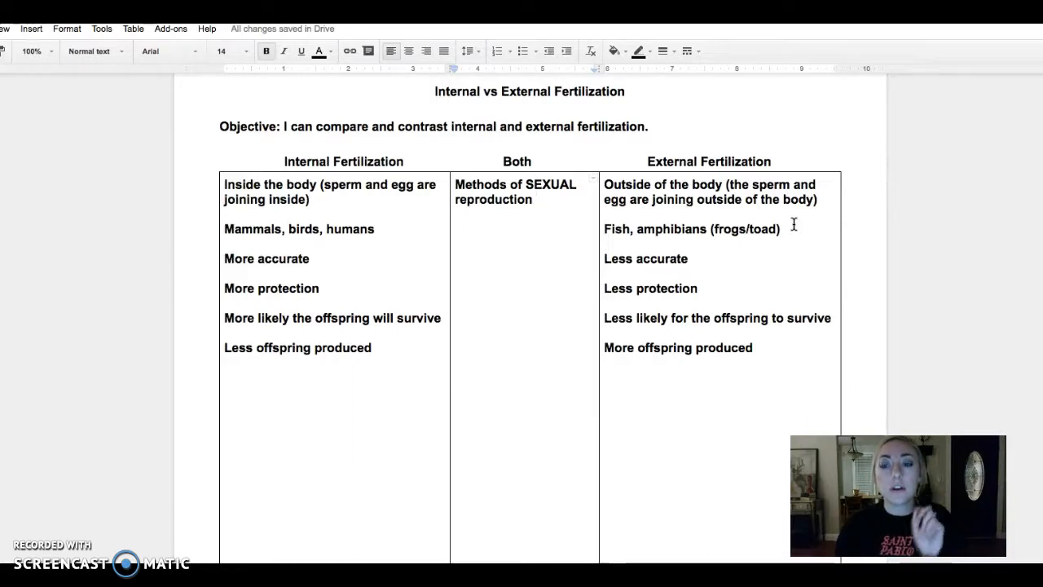
- Add "Produces a new organism" as a second shared trait in the Both column
click(455, 229)
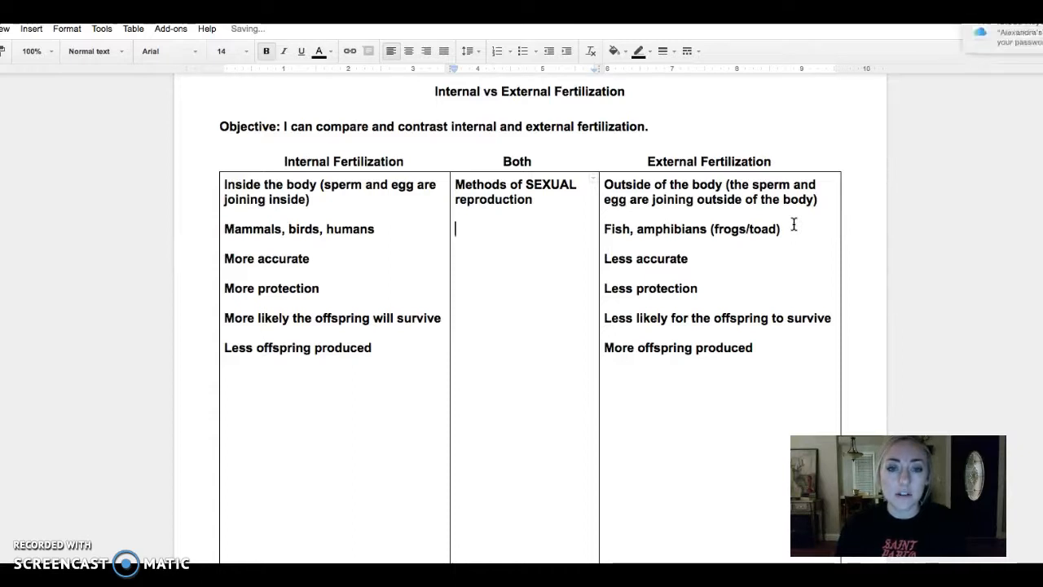
text(Produces)
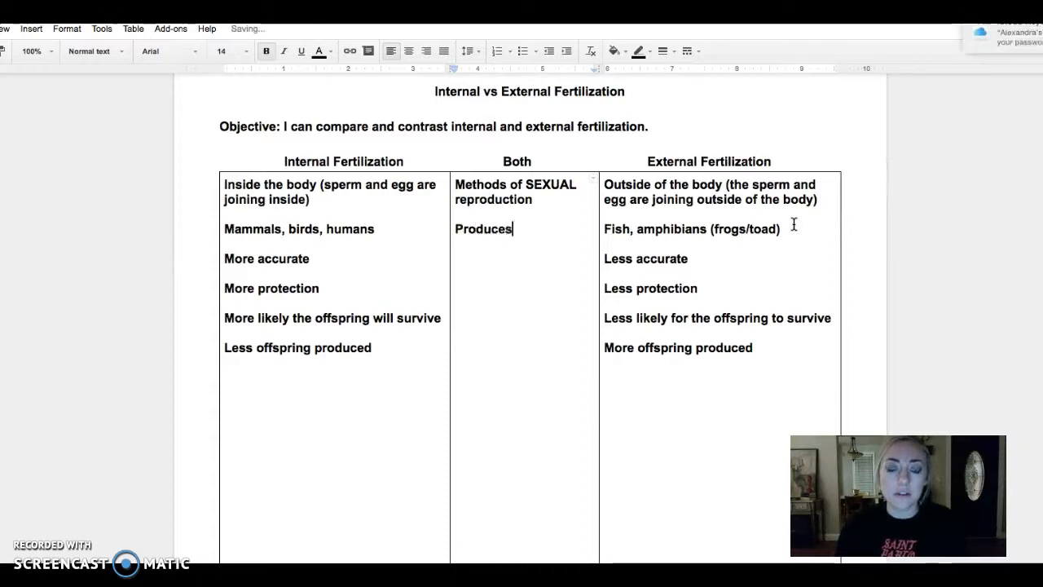
text(a new o)
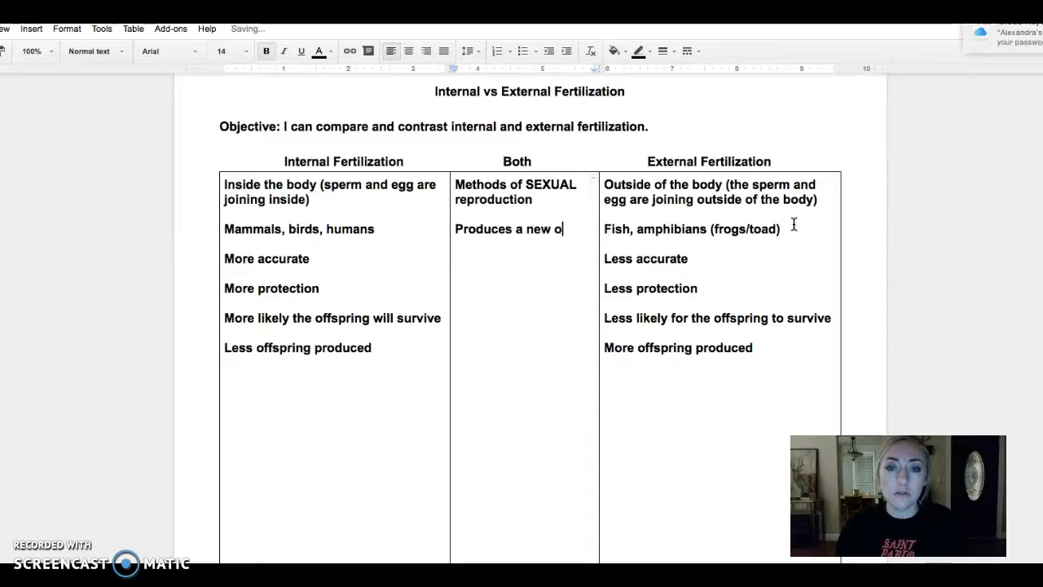
text(rganism)
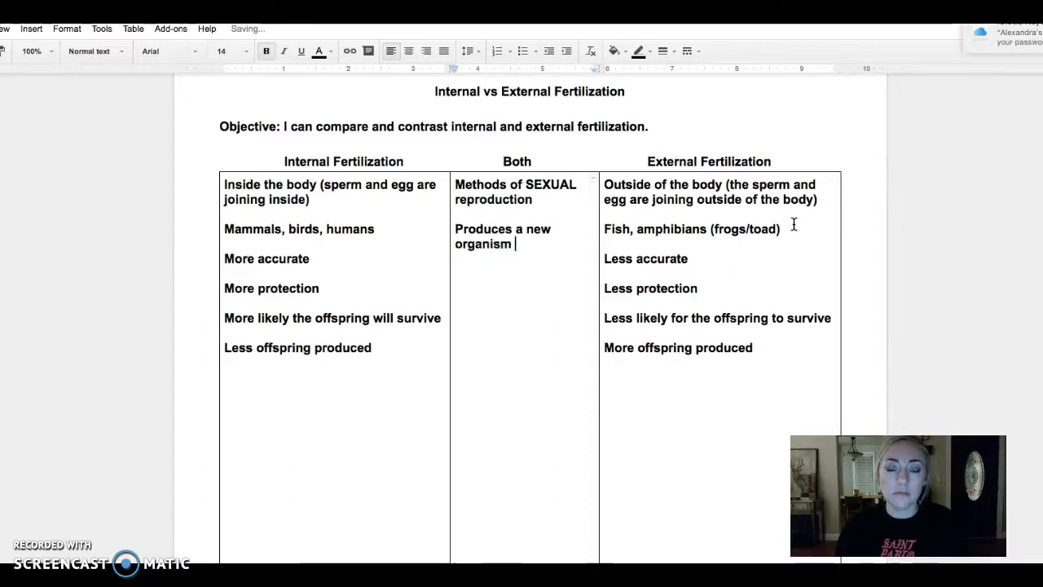